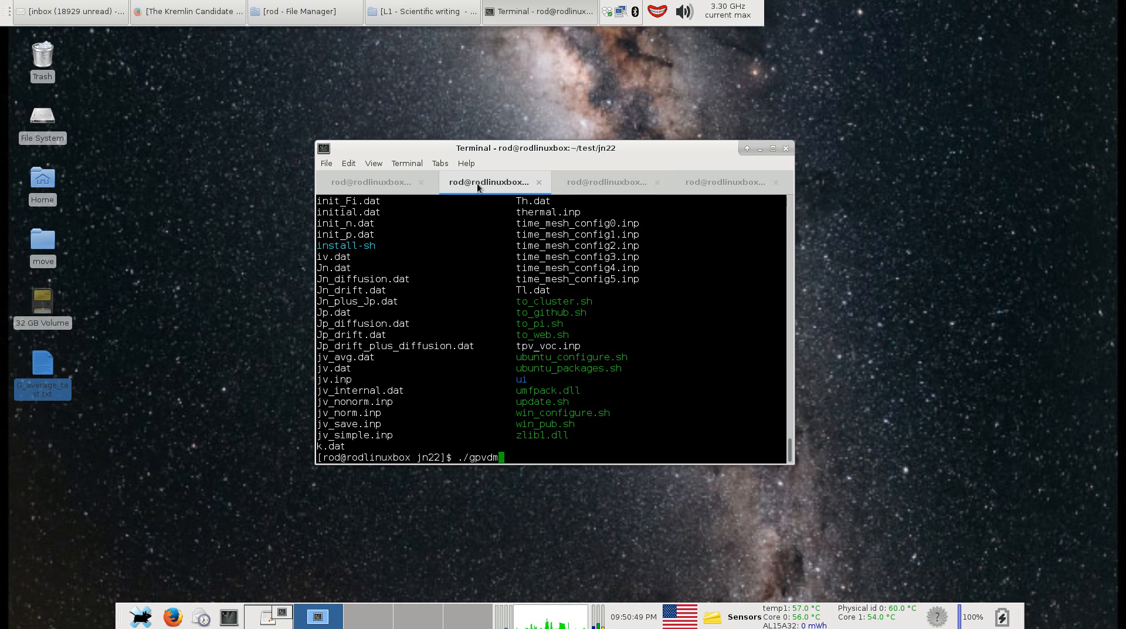
Launch gpvdm from the terminal and show the glass, liz, layer2 device structure.
key("Return")
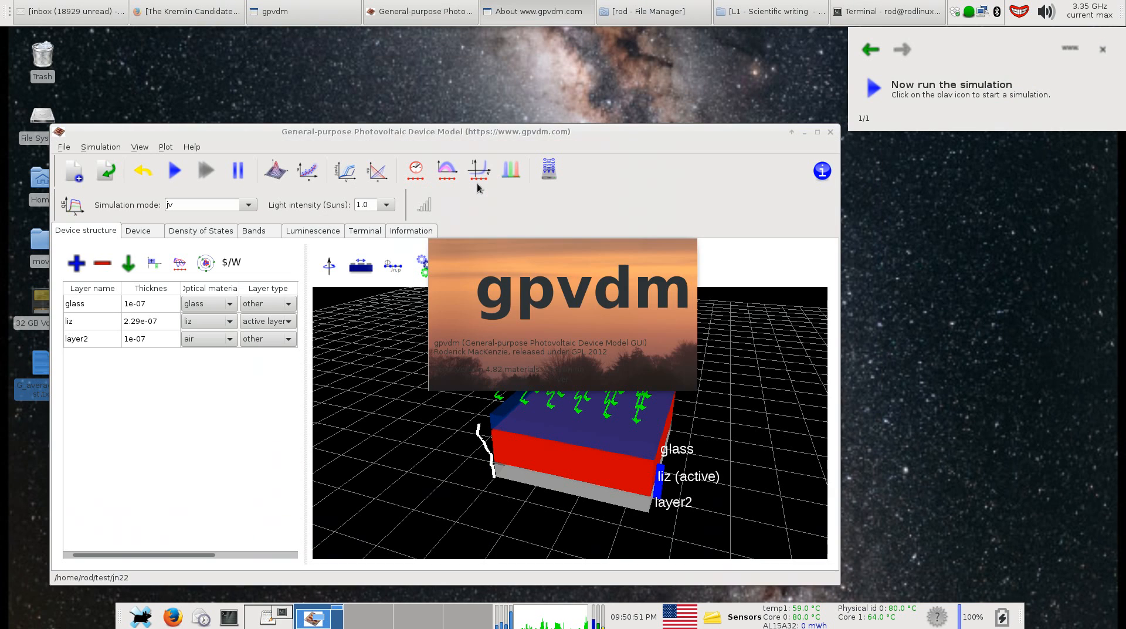
left_click(479, 171)
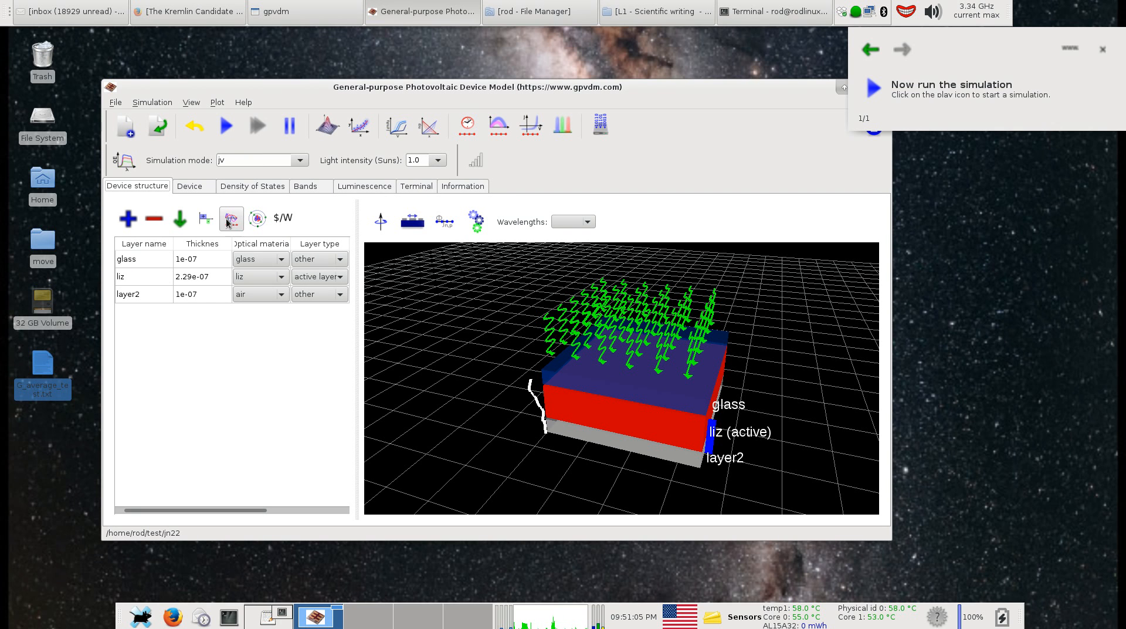
Show the optical simulation editor's photon density plot, keeping the full optical model.
left_click(902, 49)
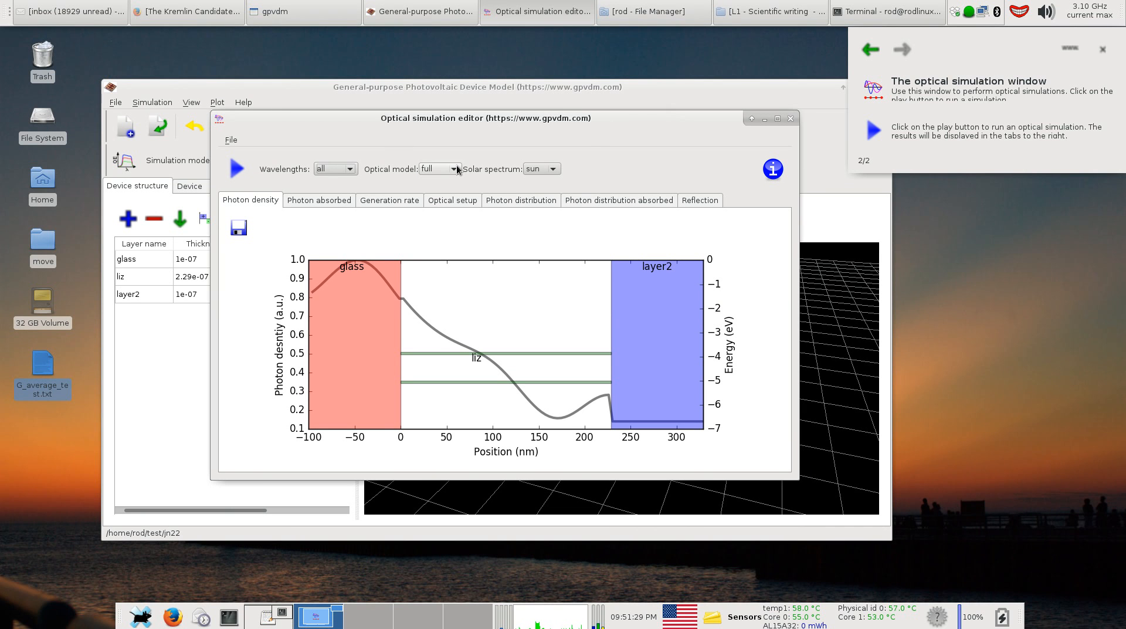
left_click(438, 169)
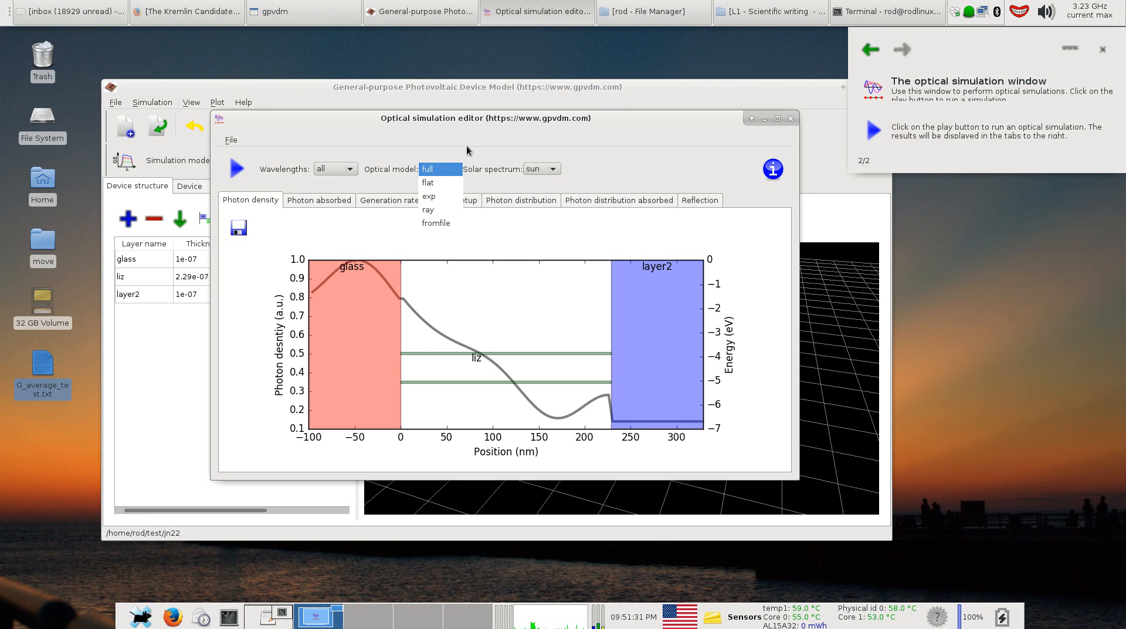
left_click(427, 169)
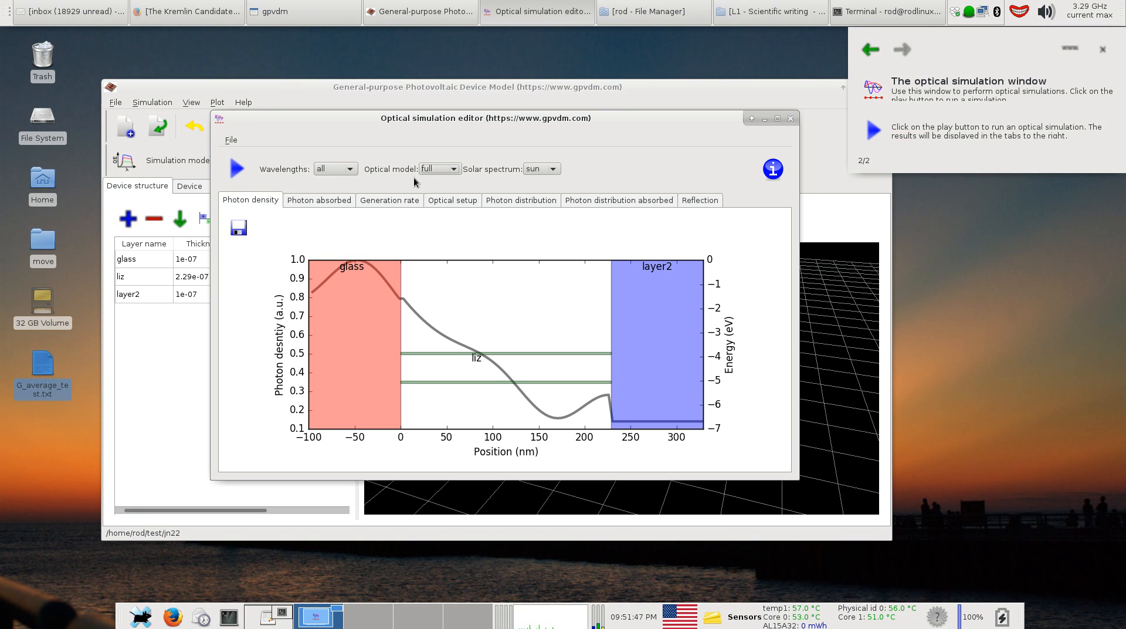
Switch the optical model to flat and rerun for a nearly uniform photon density in liz.
left_click(438, 169)
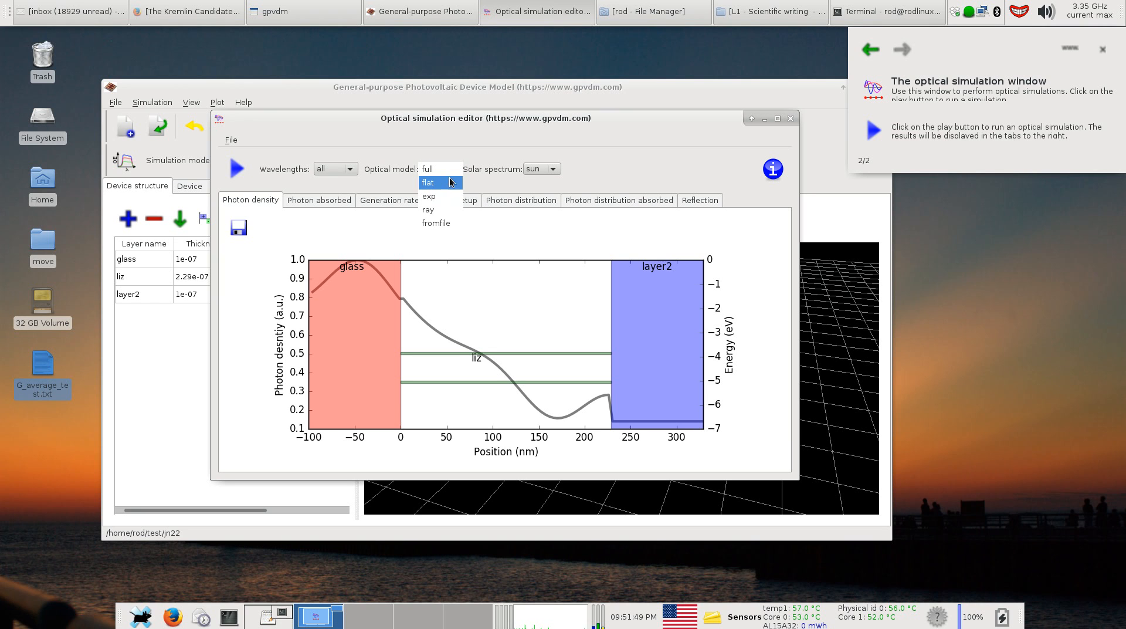
mouse_move(429, 209)
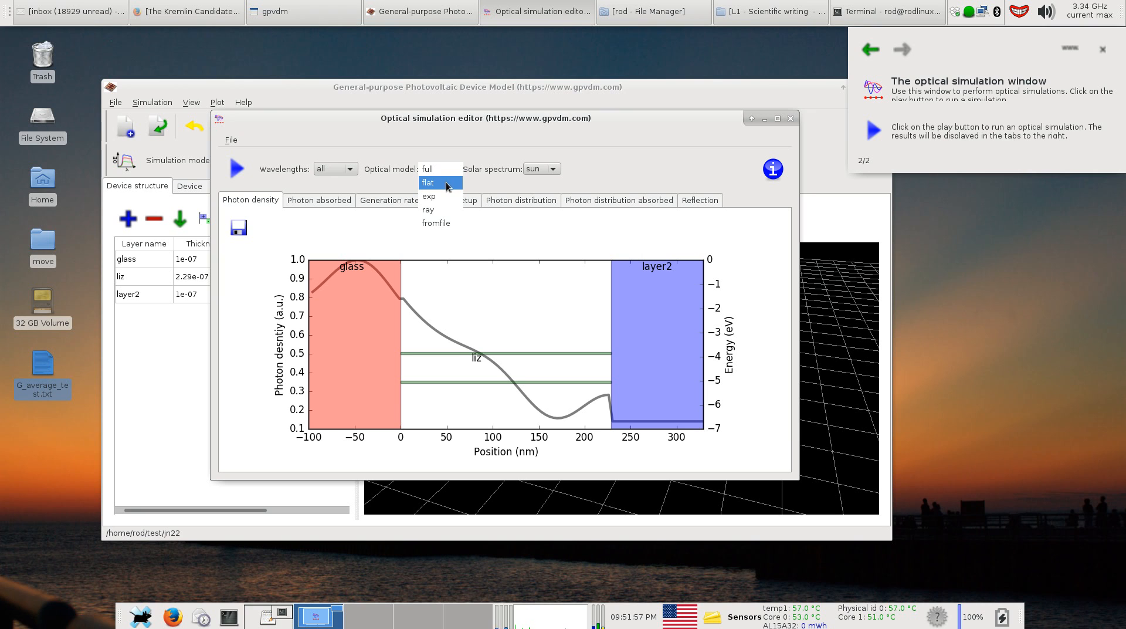
left_click(428, 182)
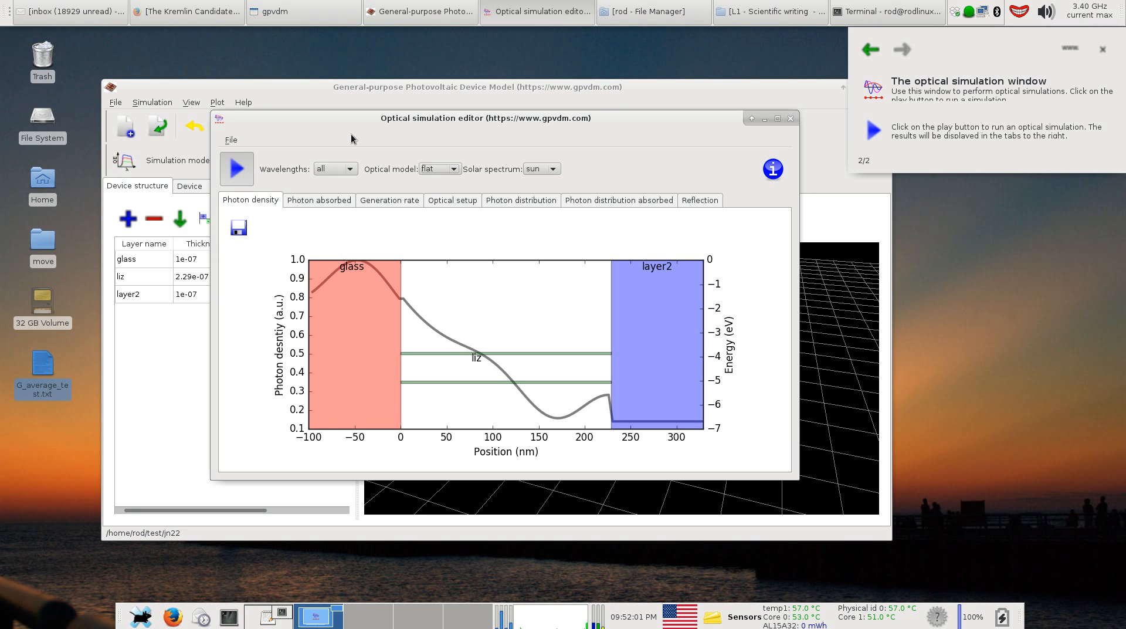
left_click(236, 168)
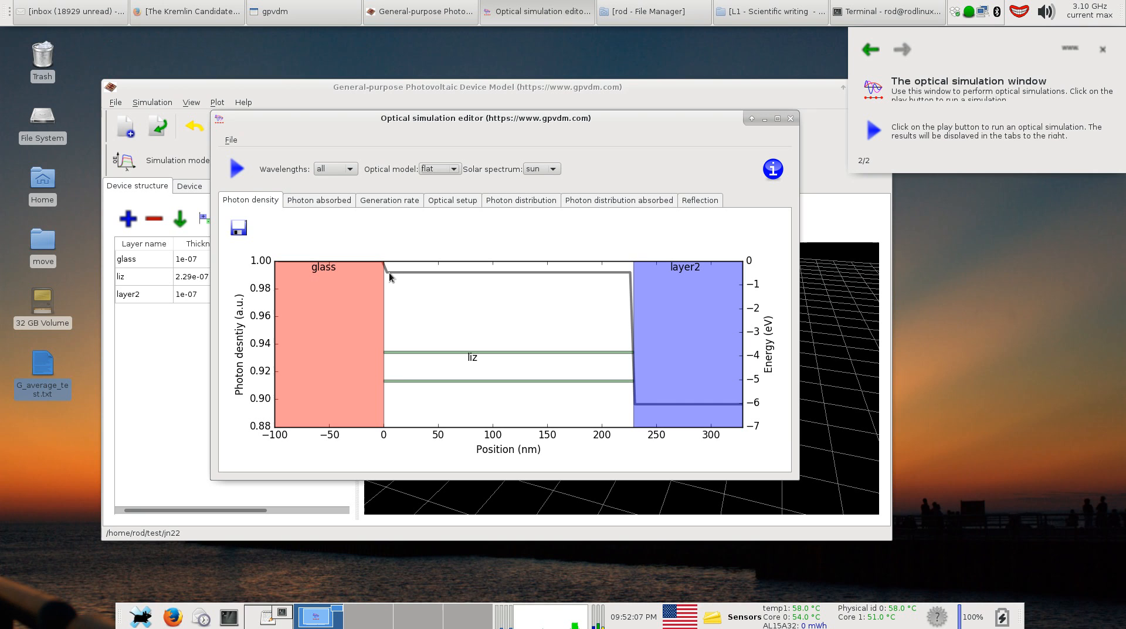
mouse_move(731, 419)
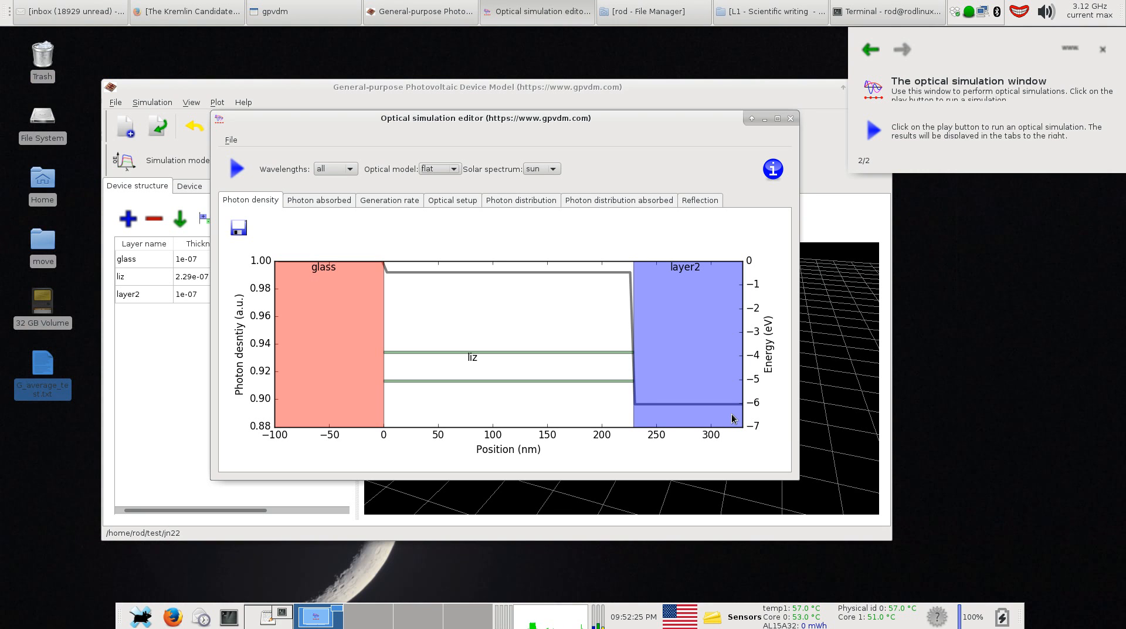
Switch the optical model to exp and rerun for exponentially decaying photon density.
left_click(439, 169)
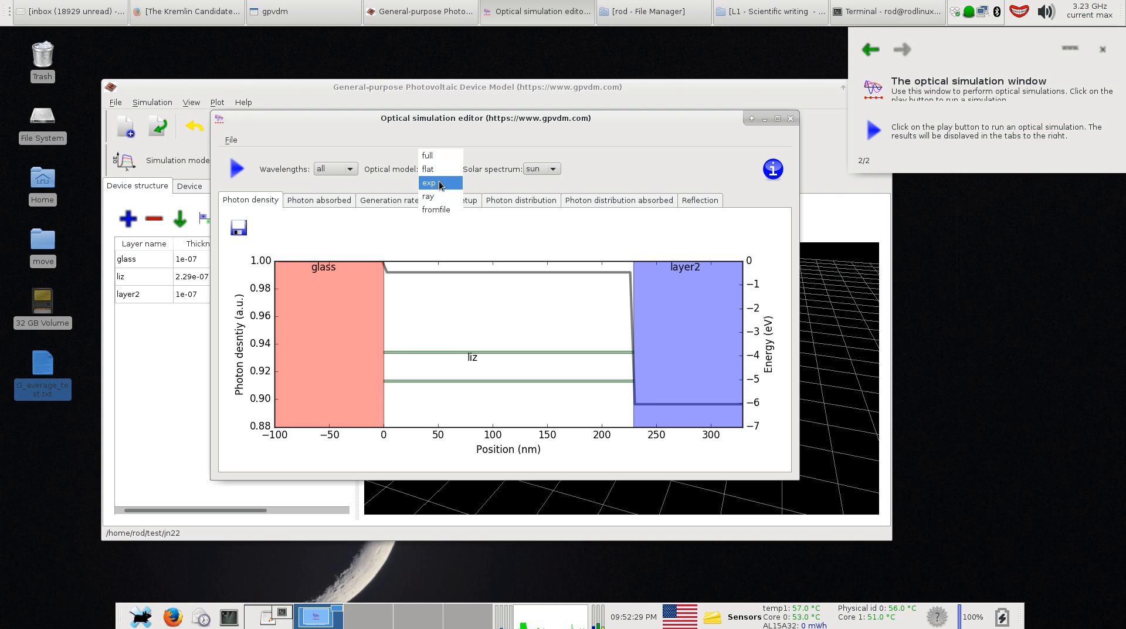
left_click(429, 182)
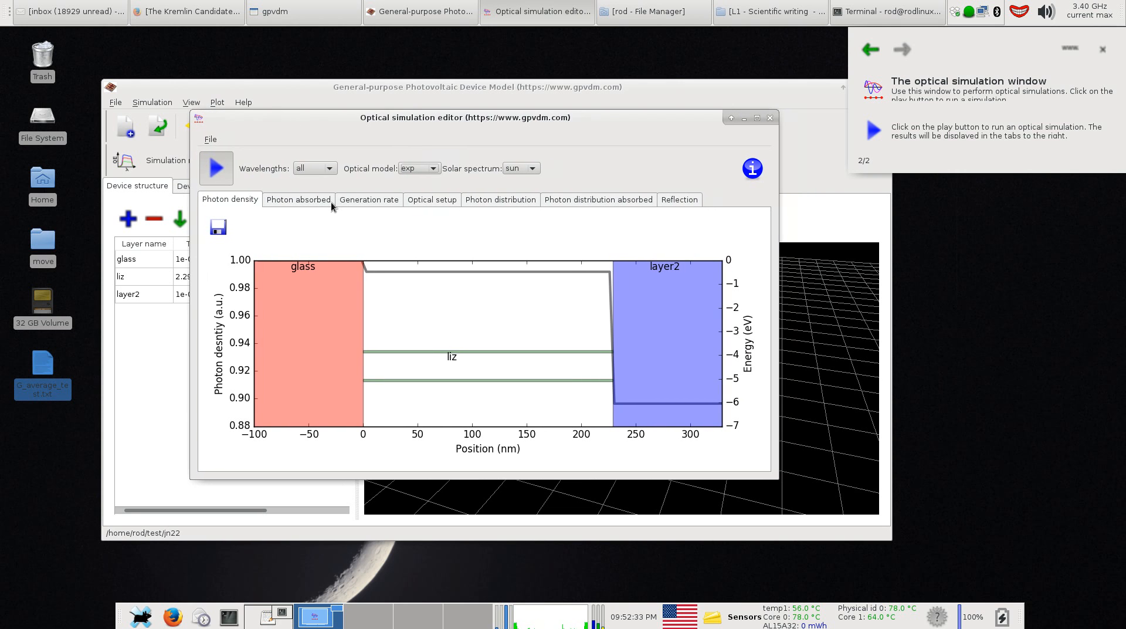
left_click(216, 168)
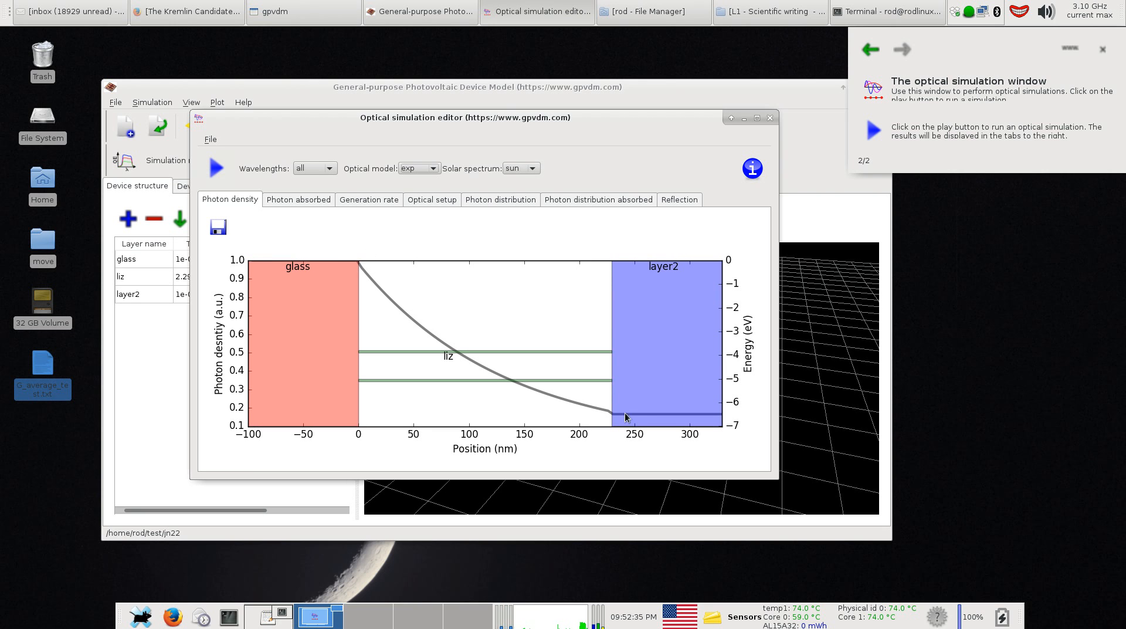
mouse_move(623, 406)
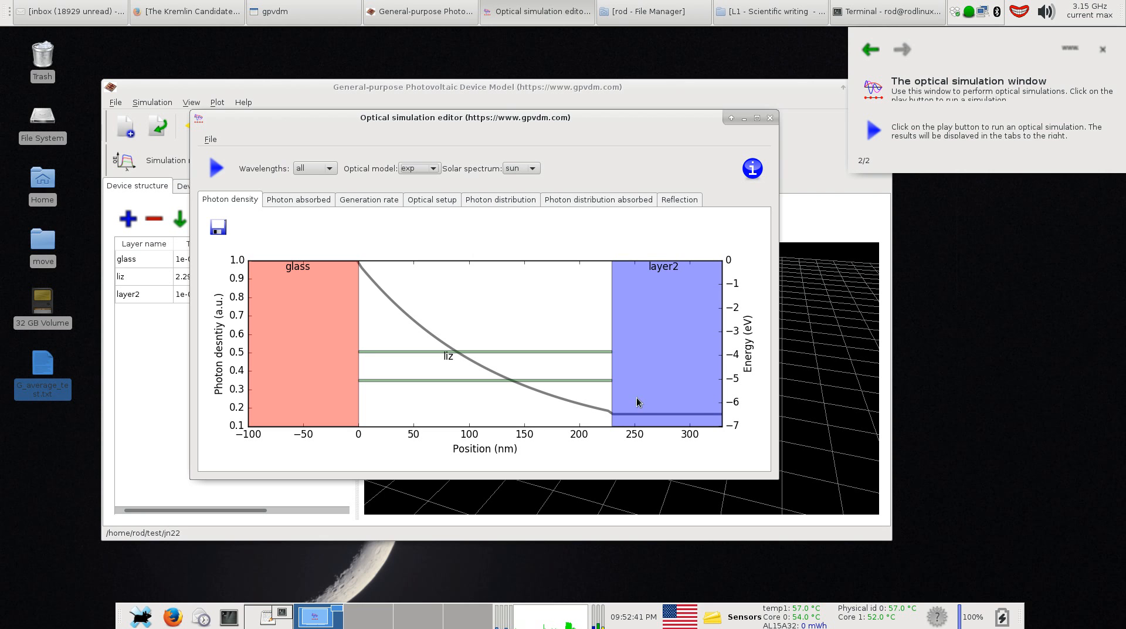
mouse_move(430, 136)
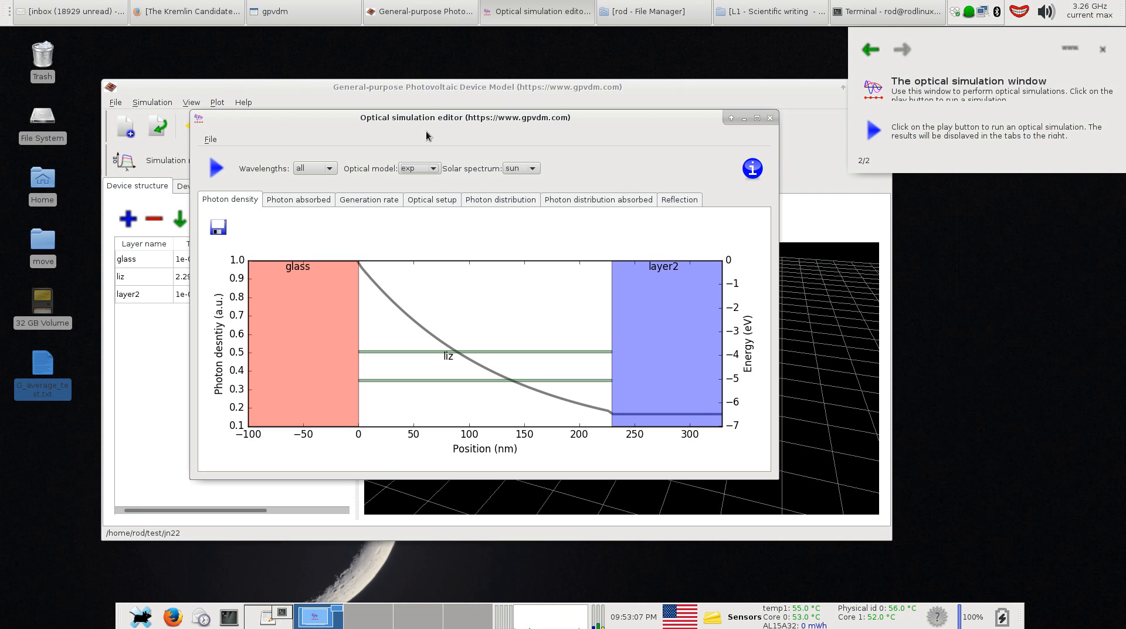
Choose the fromfile optical model and select its generation-rate file path in Optical setup.
left_click(418, 168)
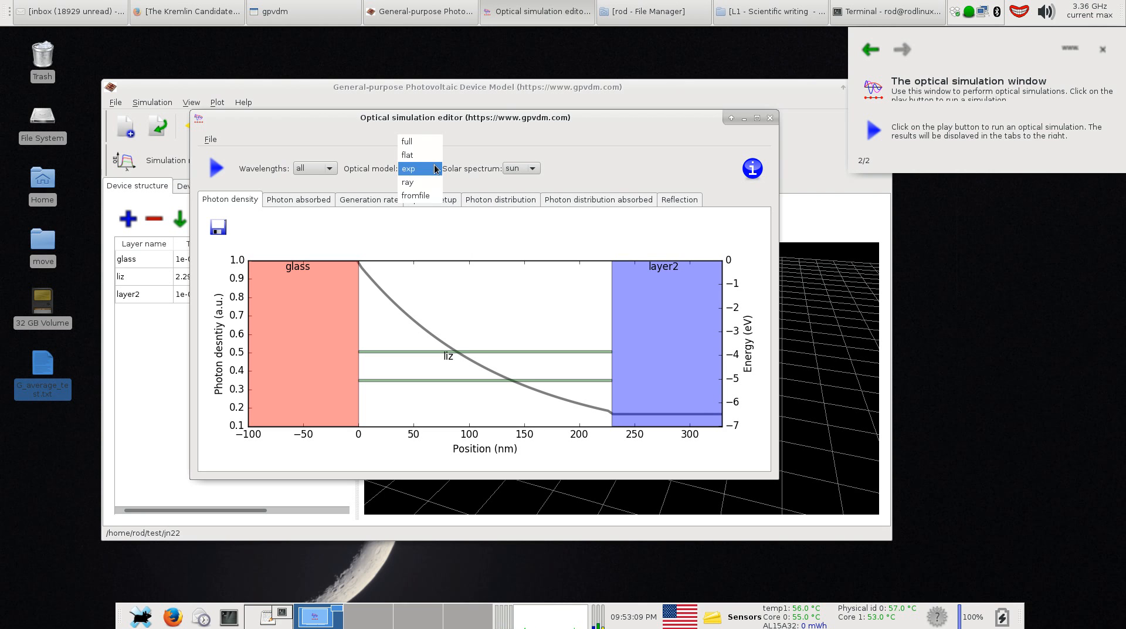
left_click(415, 195)
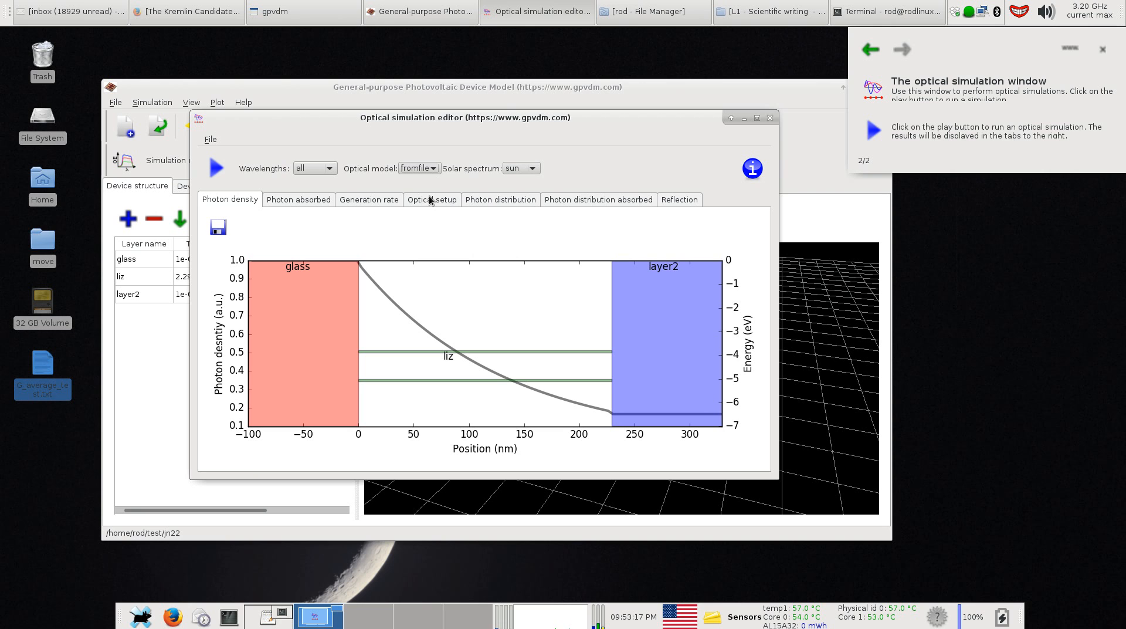
mouse_move(426, 203)
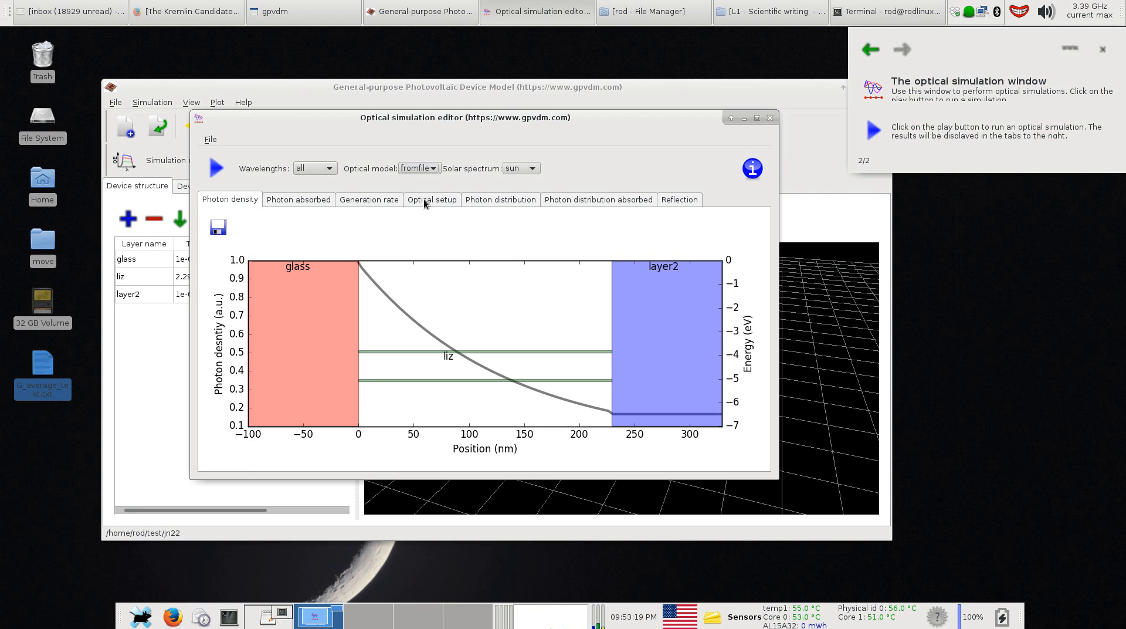
left_click(430, 199)
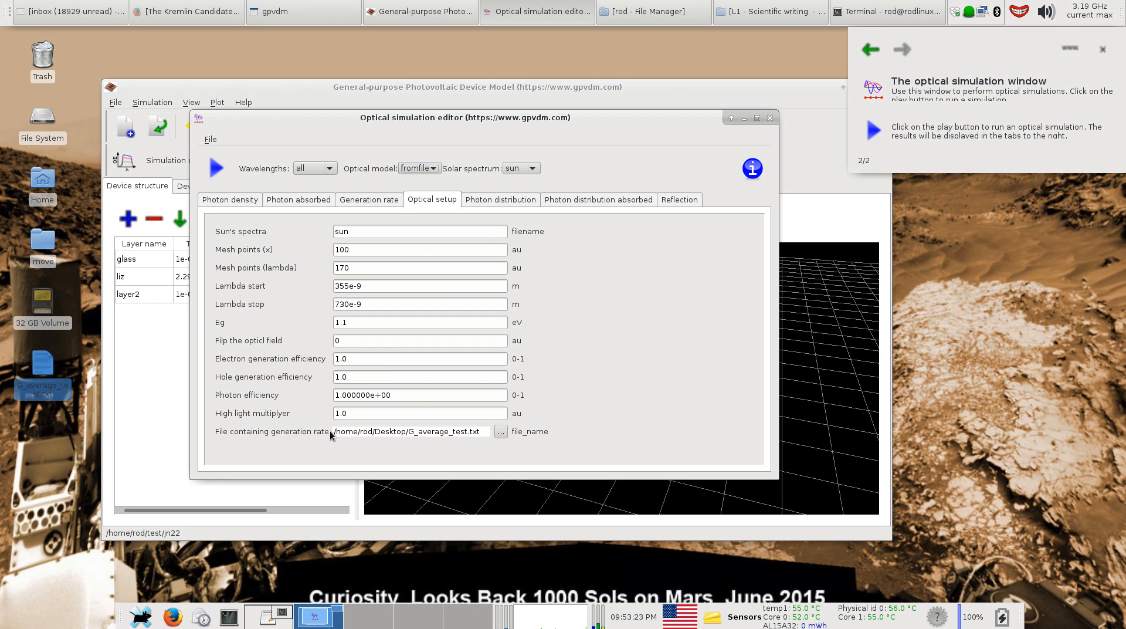
triple_click(411, 432)
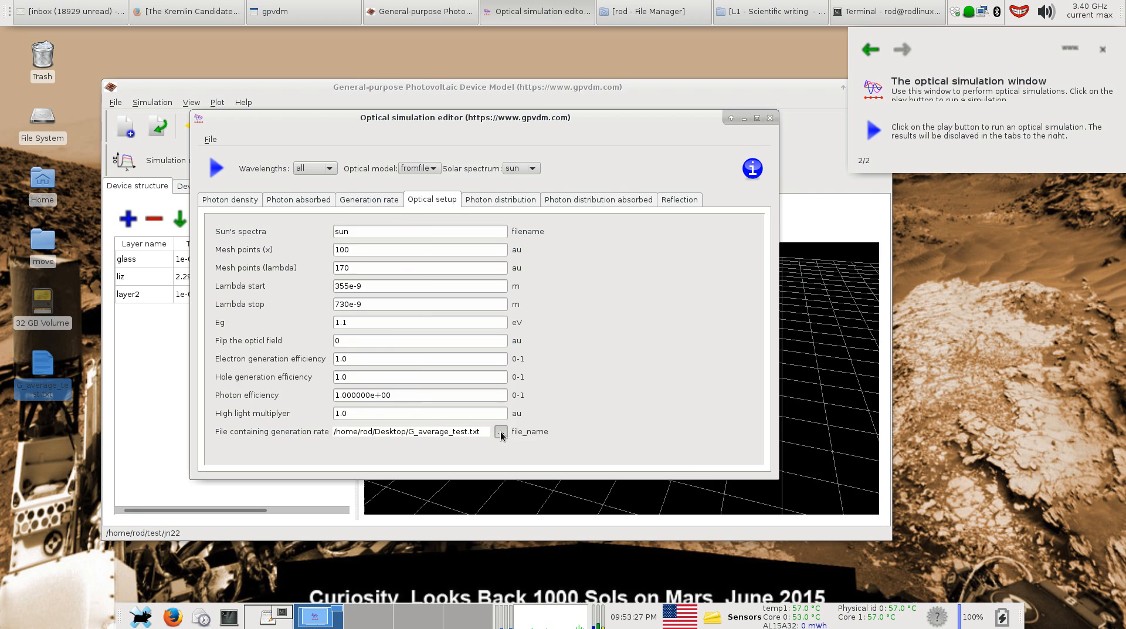
Browse to and load G_average_test.txt from the Desktop as the generation-rate file.
left_click(501, 432)
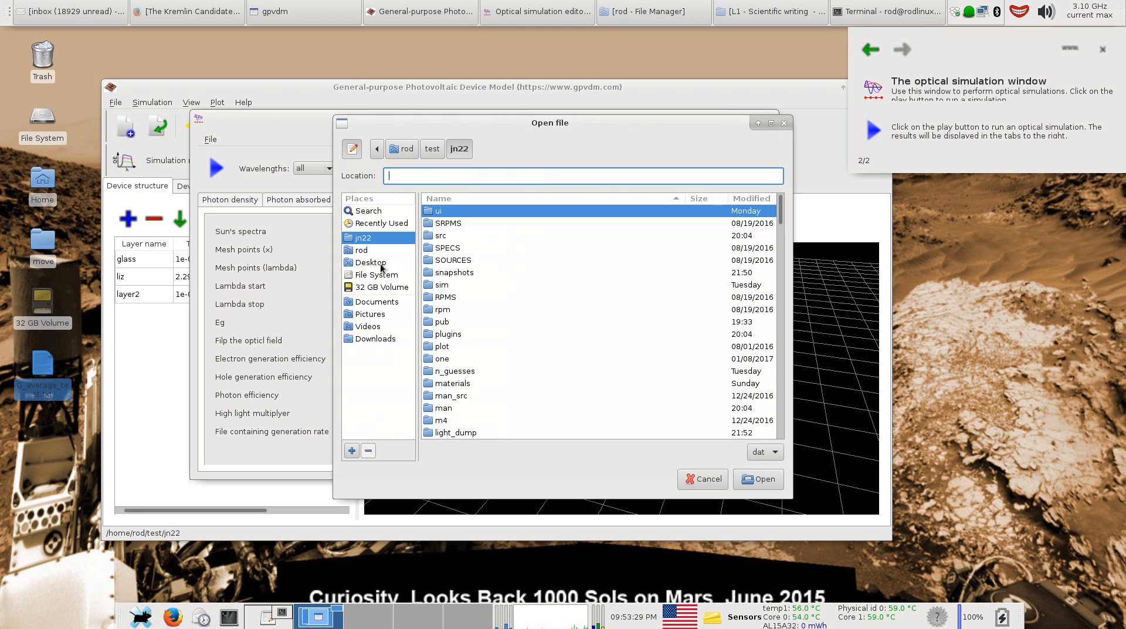
mouse_move(370, 262)
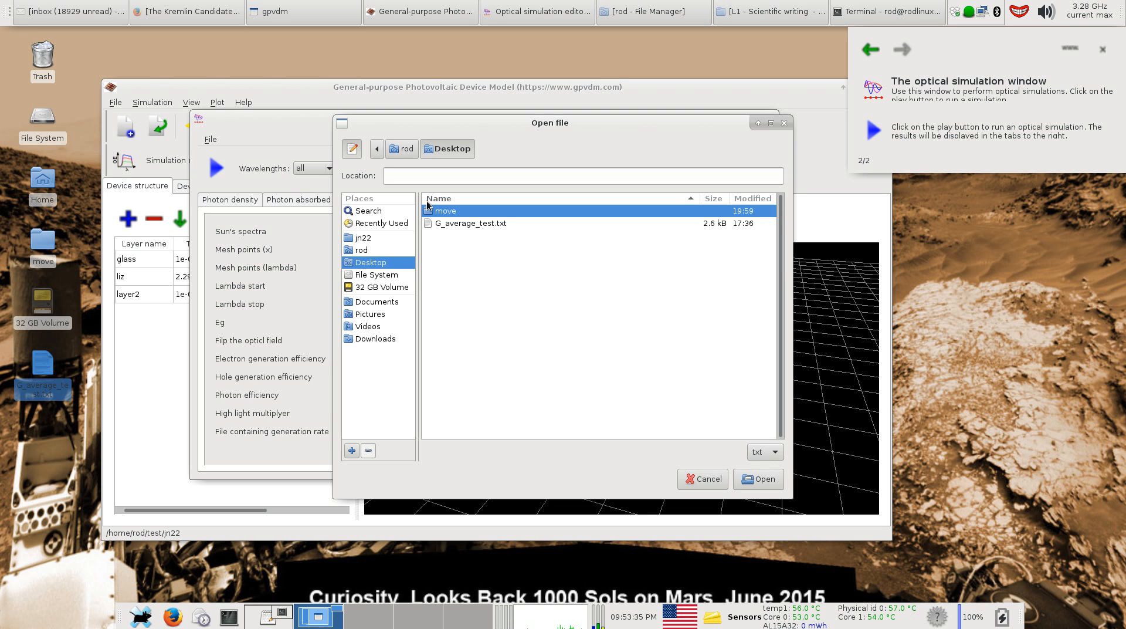
mouse_move(446, 228)
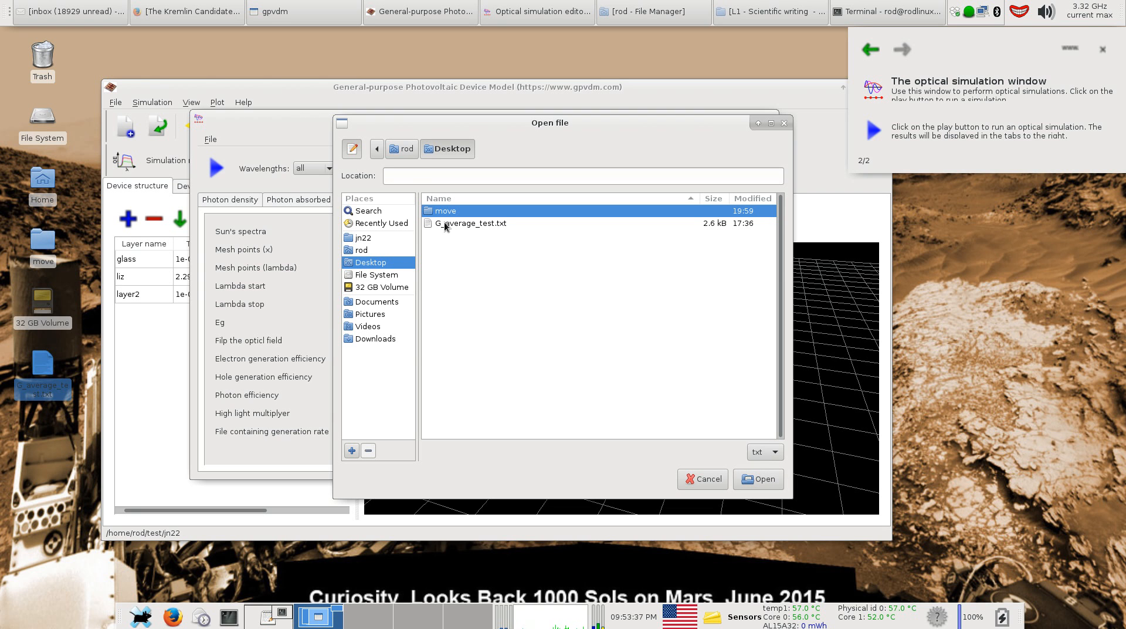
left_click(469, 223)
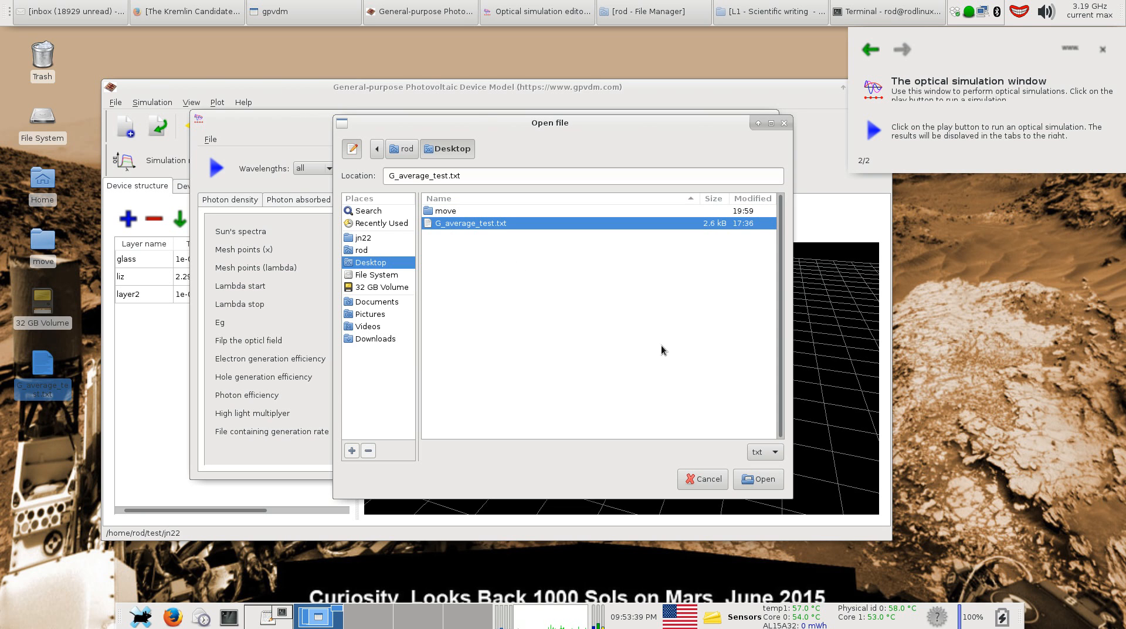
left_click(759, 478)
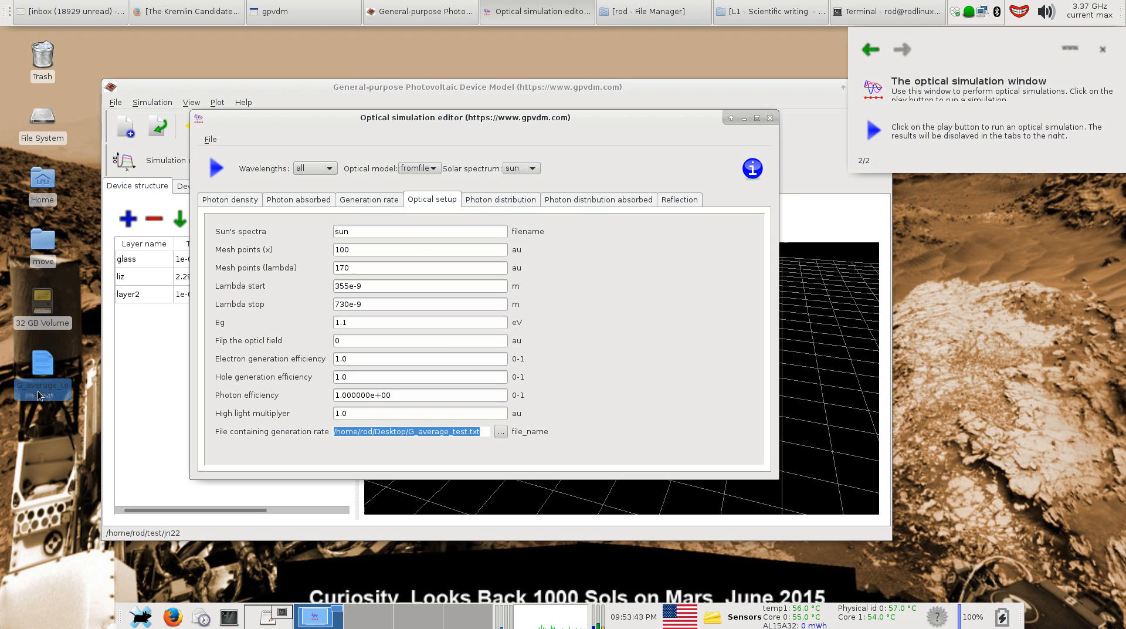
mouse_move(79, 337)
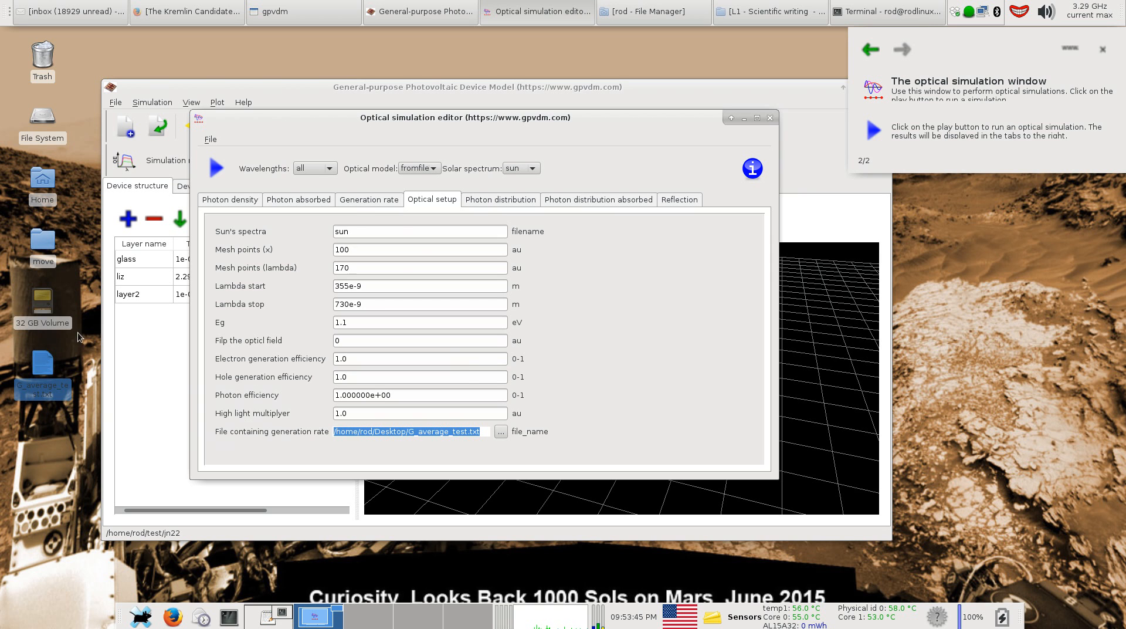
Rerun the optical simulation to plot the sinusoidal generation rate from the file.
left_click(369, 200)
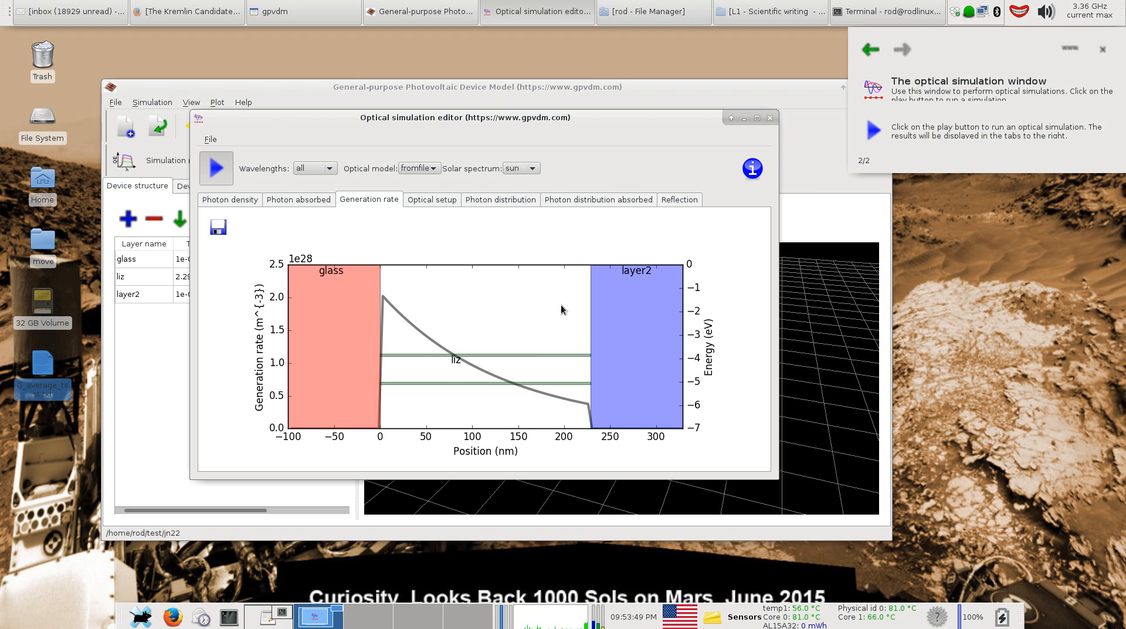
left_click(216, 167)
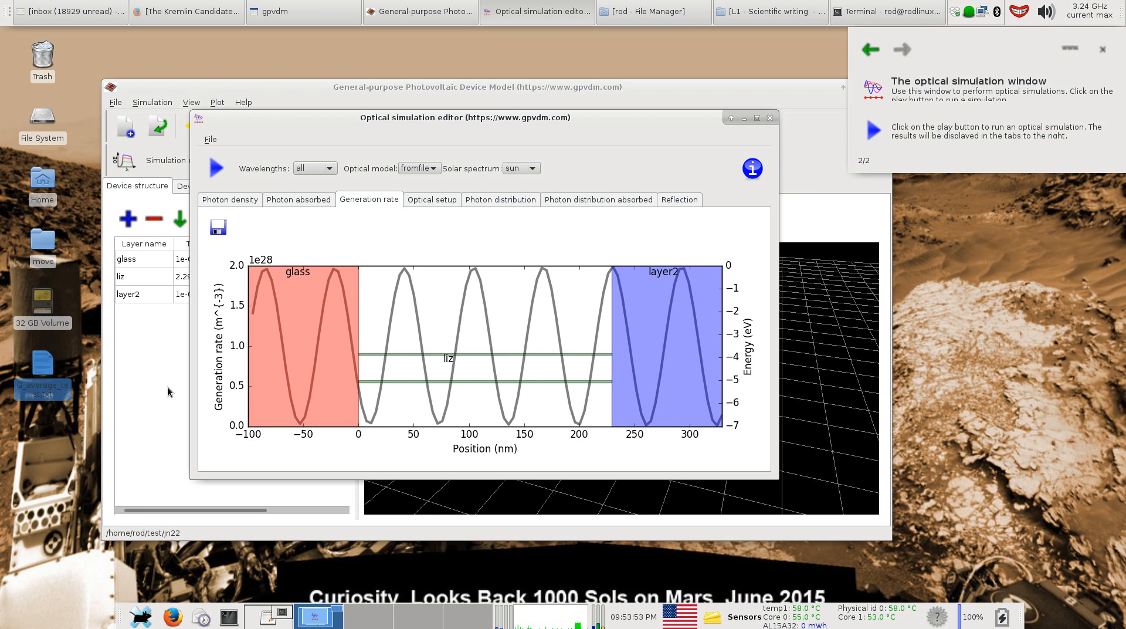
mouse_move(687, 353)
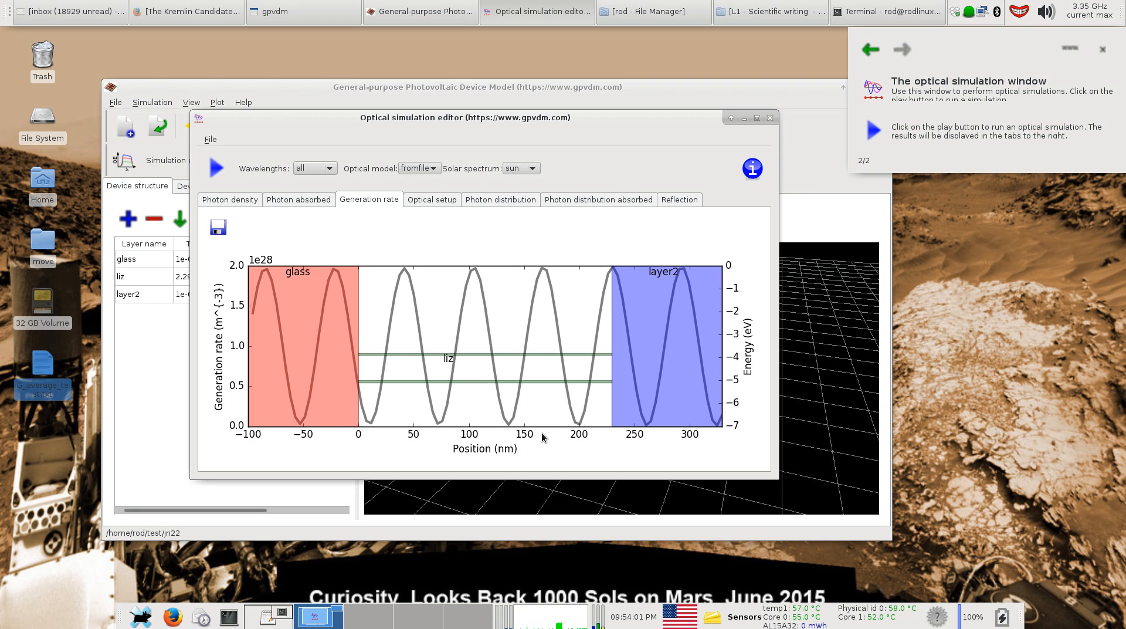
mouse_move(643, 372)
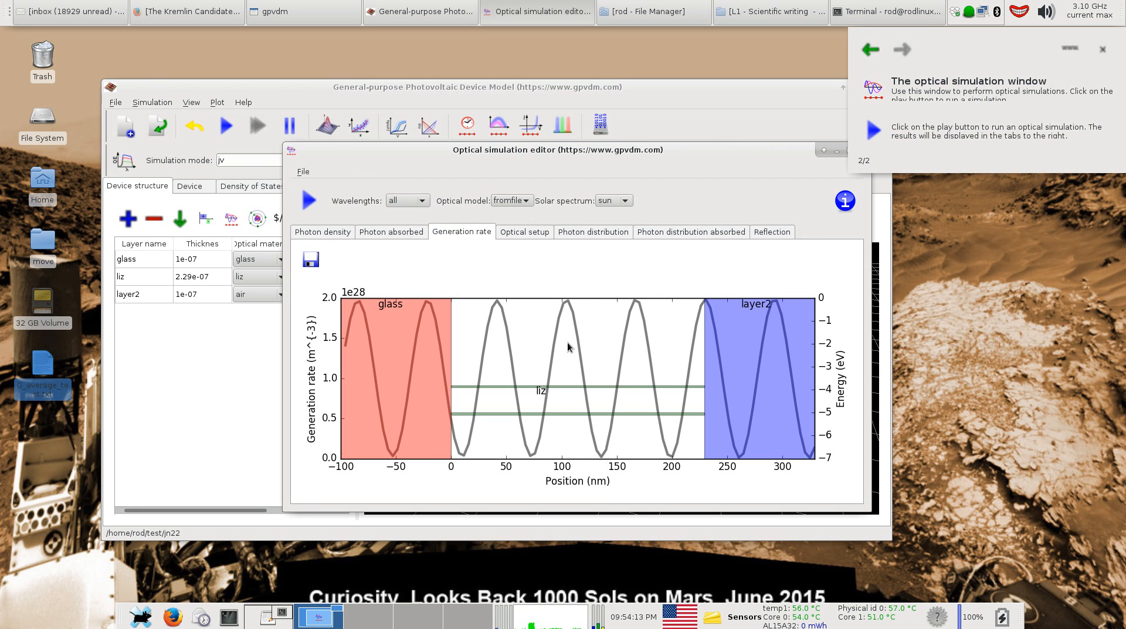
mouse_move(561, 344)
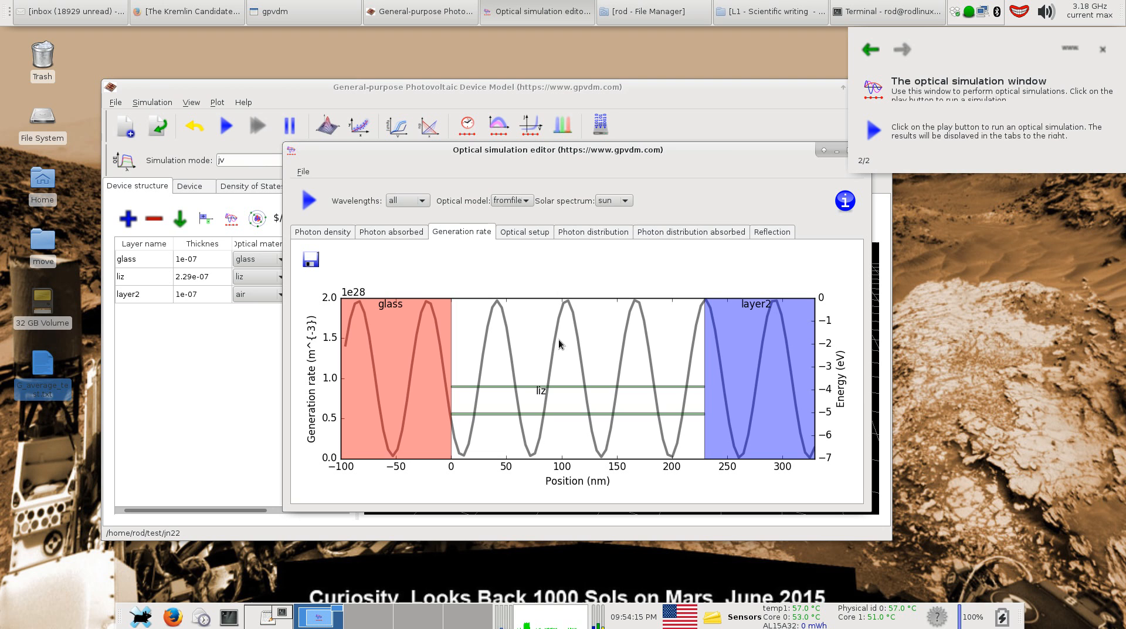
mouse_move(553, 339)
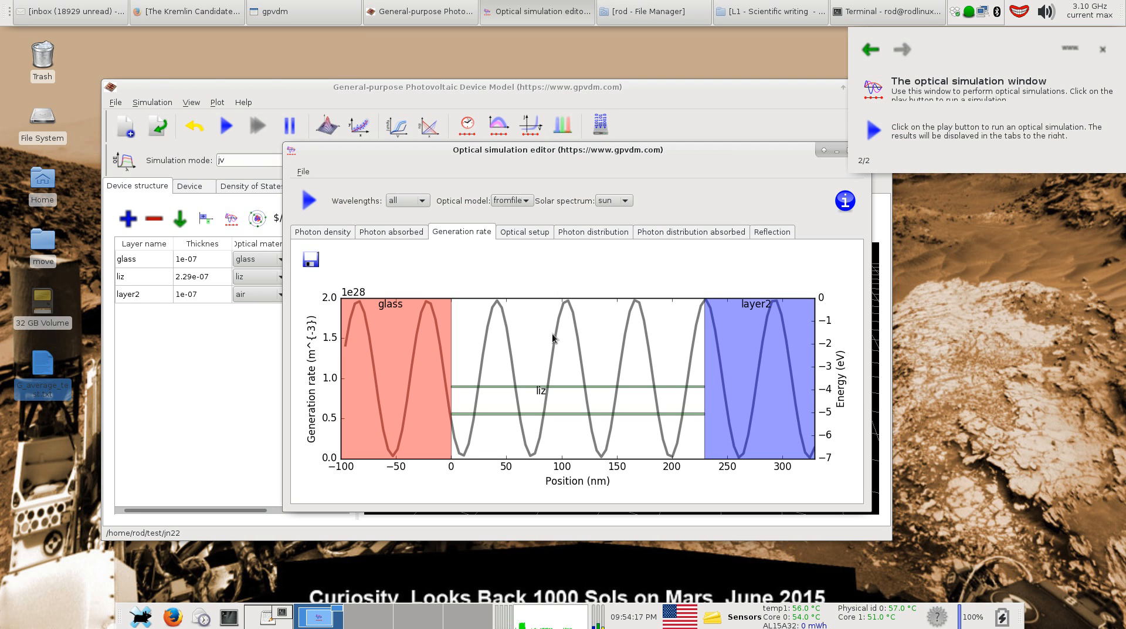
mouse_move(673, 304)
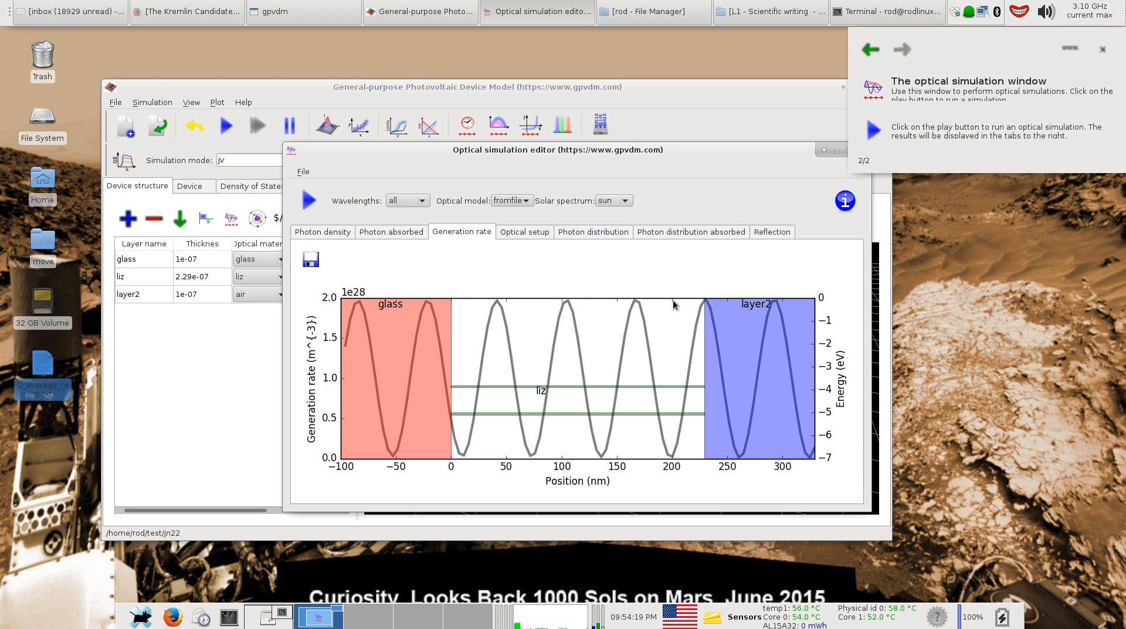
mouse_move(452, 307)
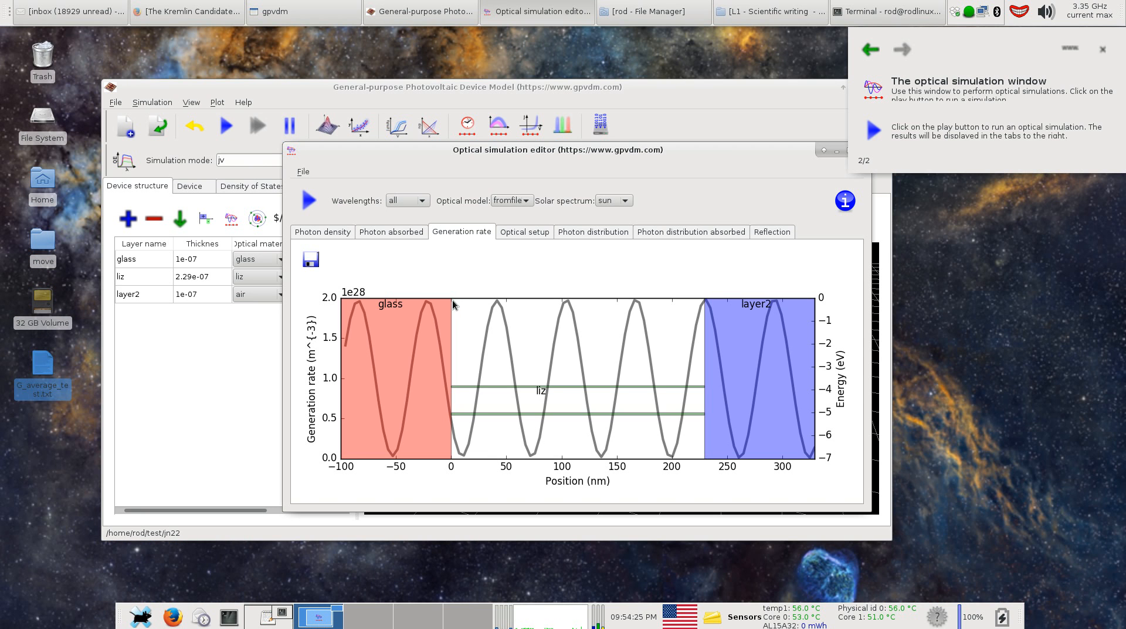
mouse_move(690, 464)
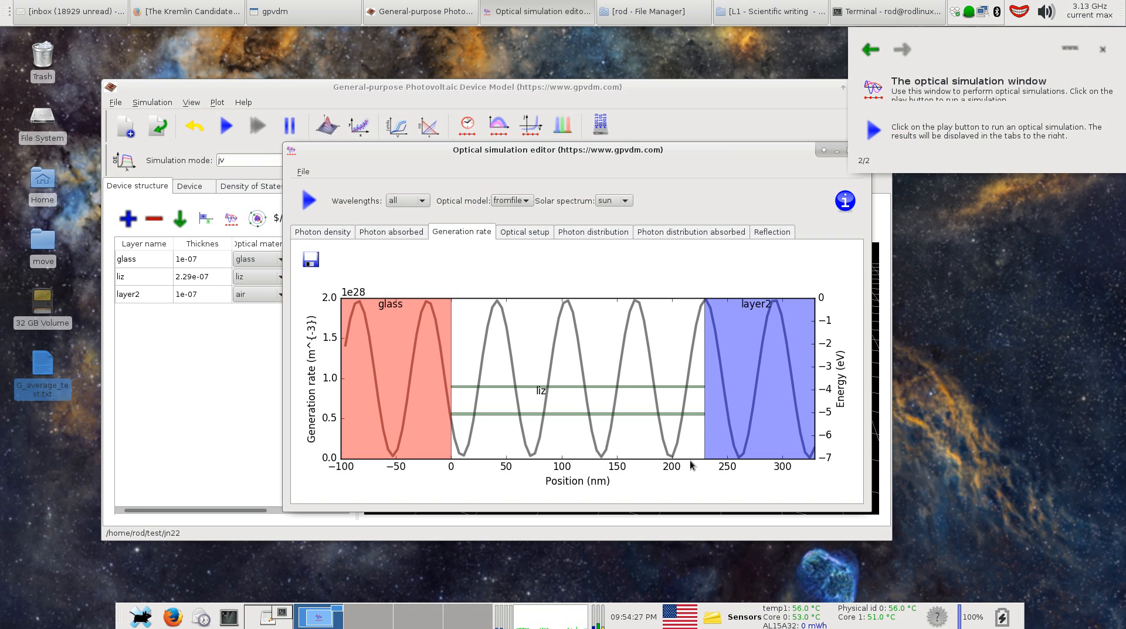
mouse_move(453, 313)
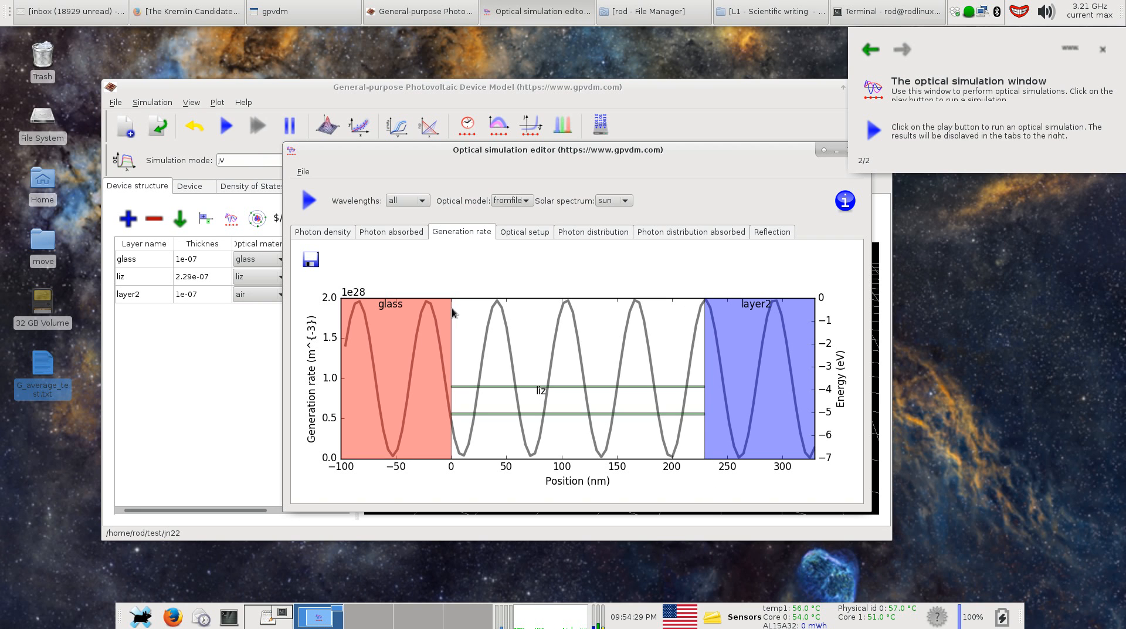
mouse_move(712, 464)
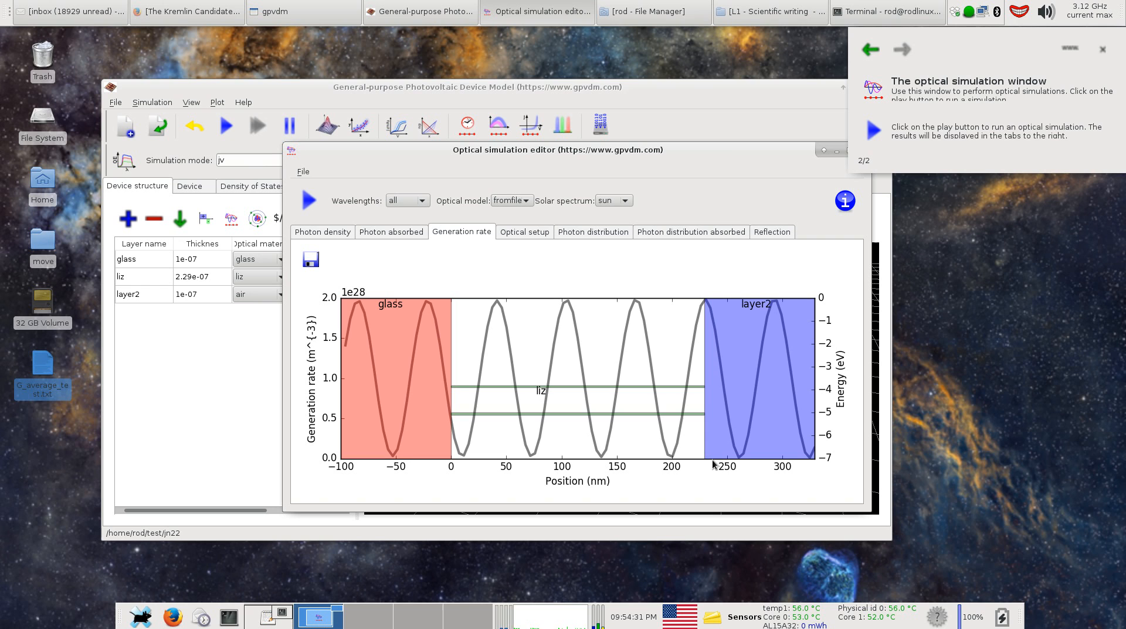
mouse_move(711, 312)
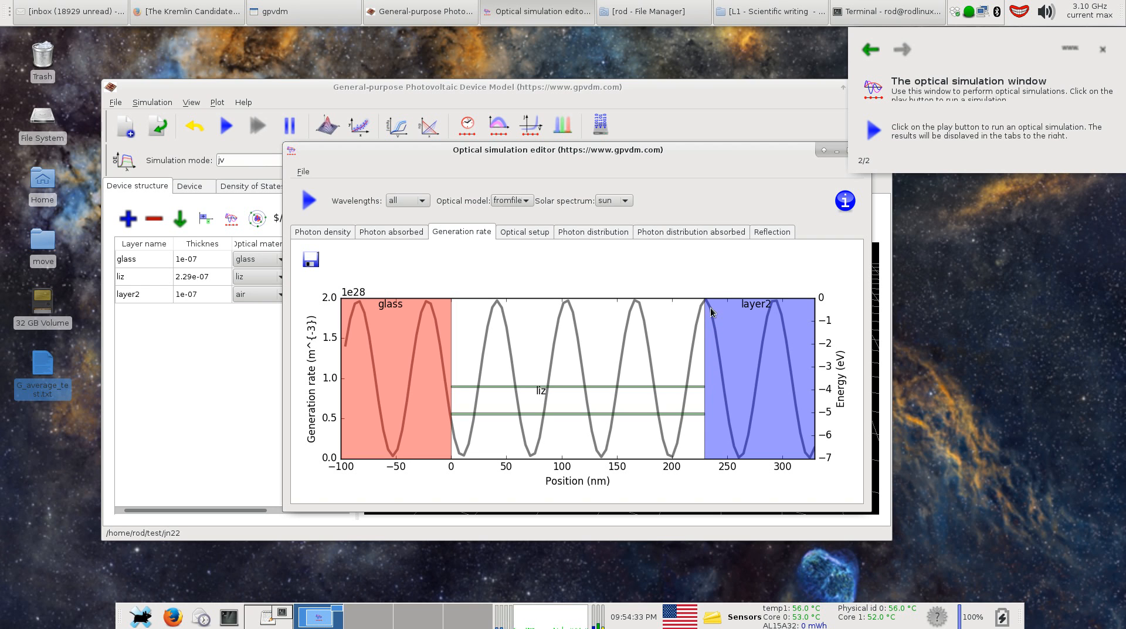
mouse_move(762, 456)
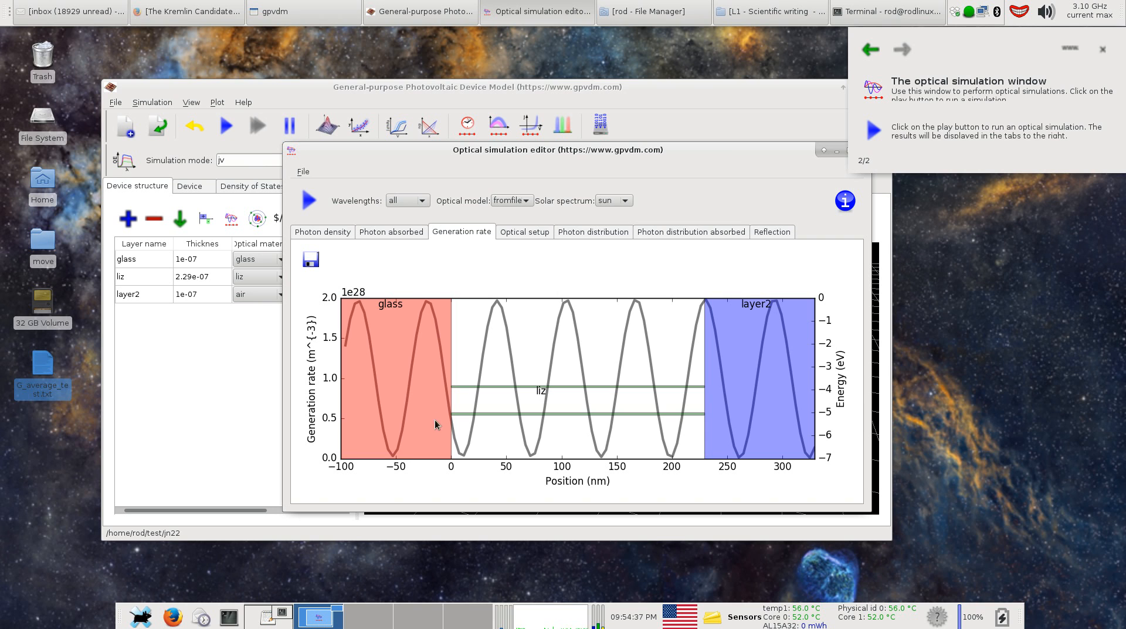
mouse_move(774, 345)
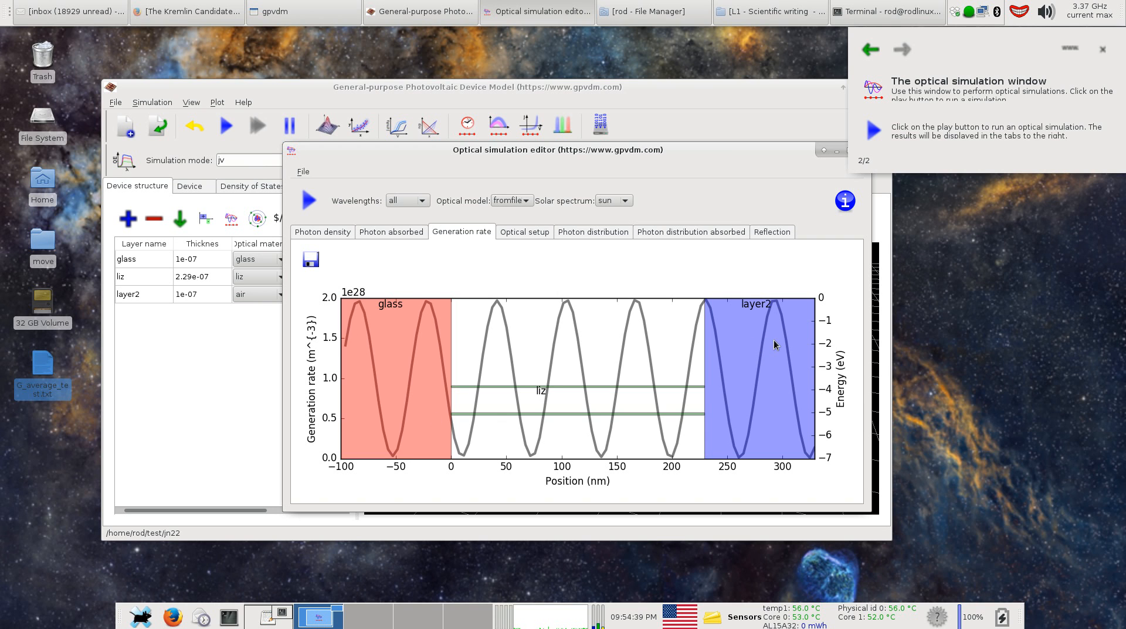
mouse_move(716, 356)
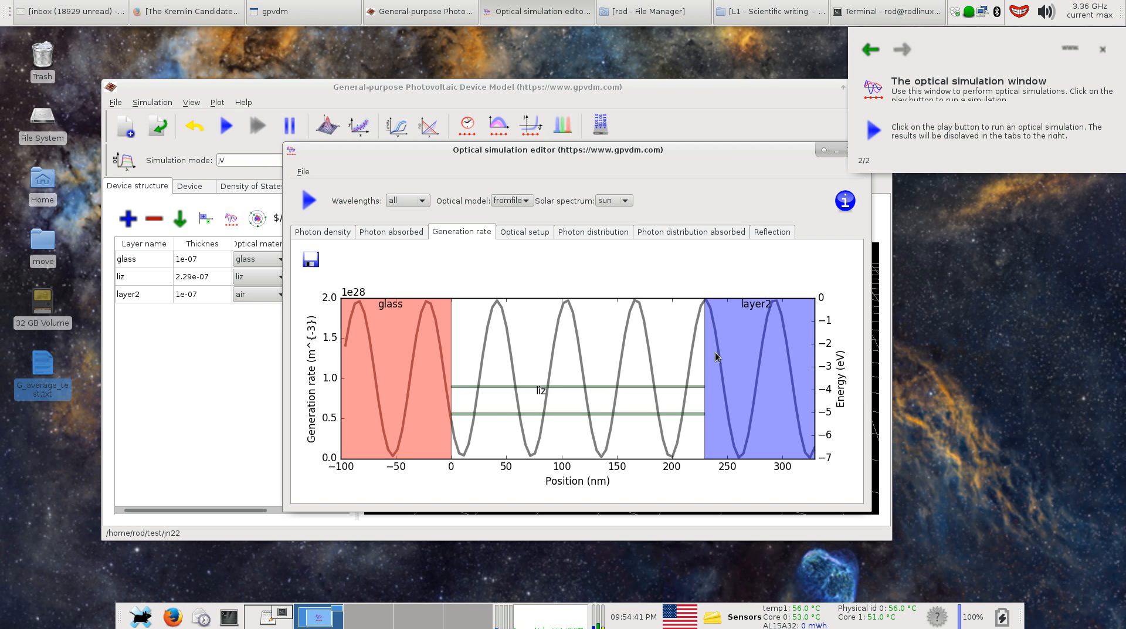
mouse_move(433, 158)
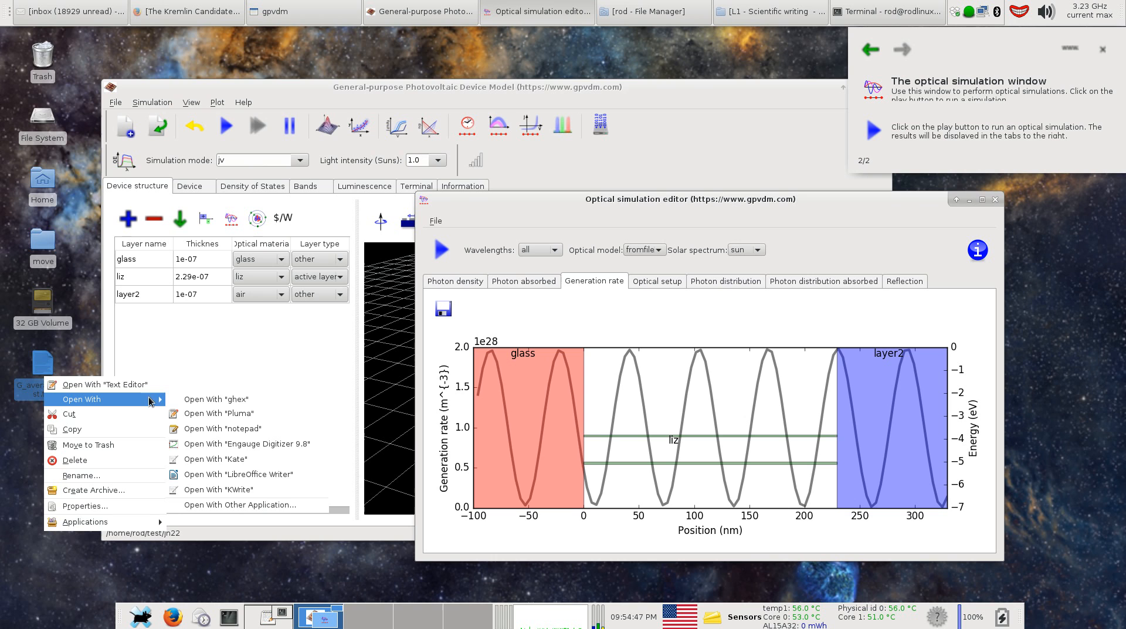
View G_average_test.txt in Pluma with its position and generation rate columns.
left_click(218, 413)
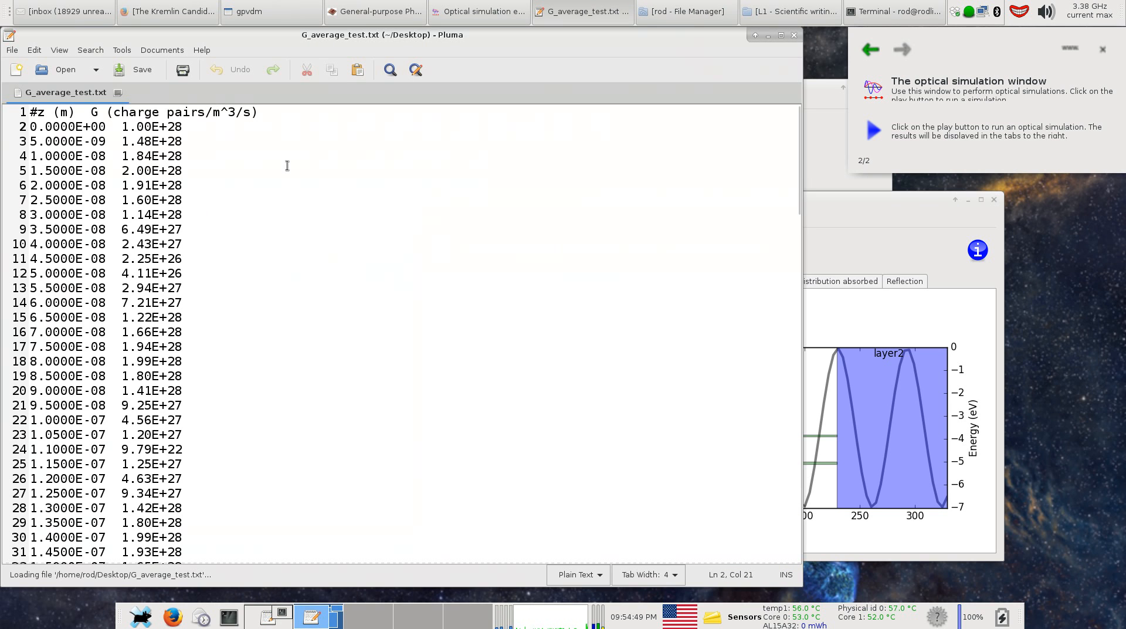
double_click(51, 113)
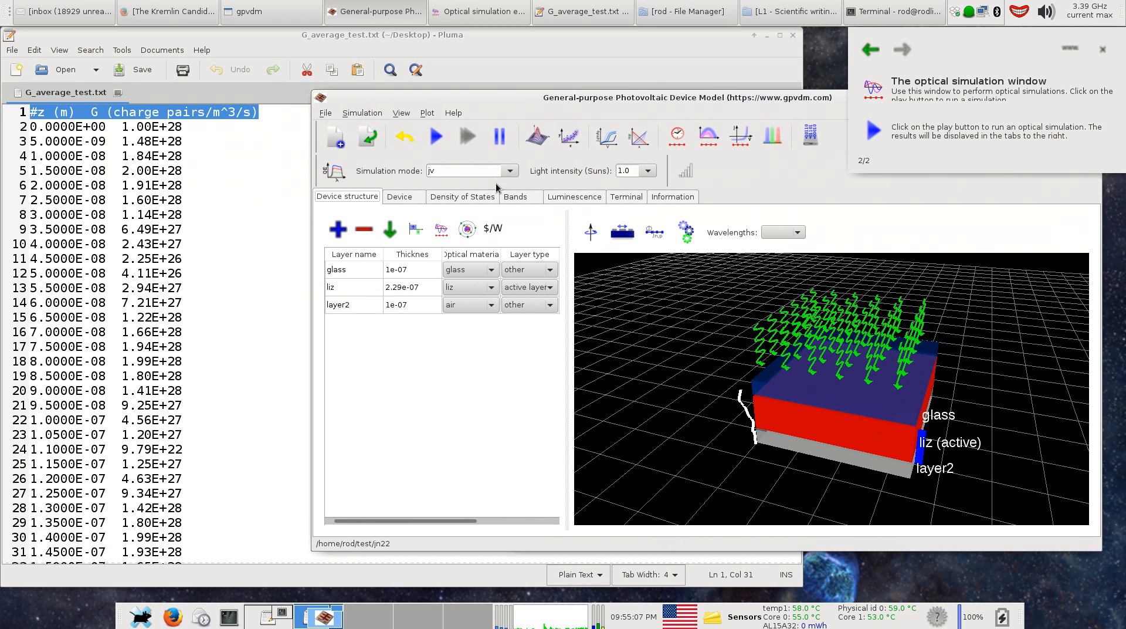
mouse_move(409, 264)
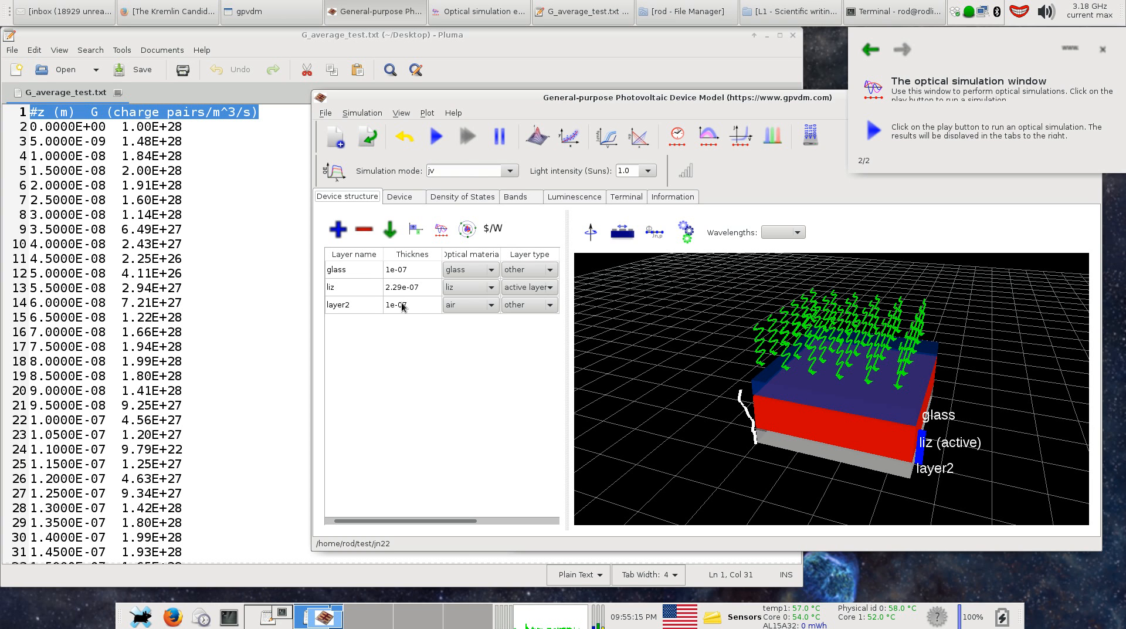
mouse_move(745, 321)
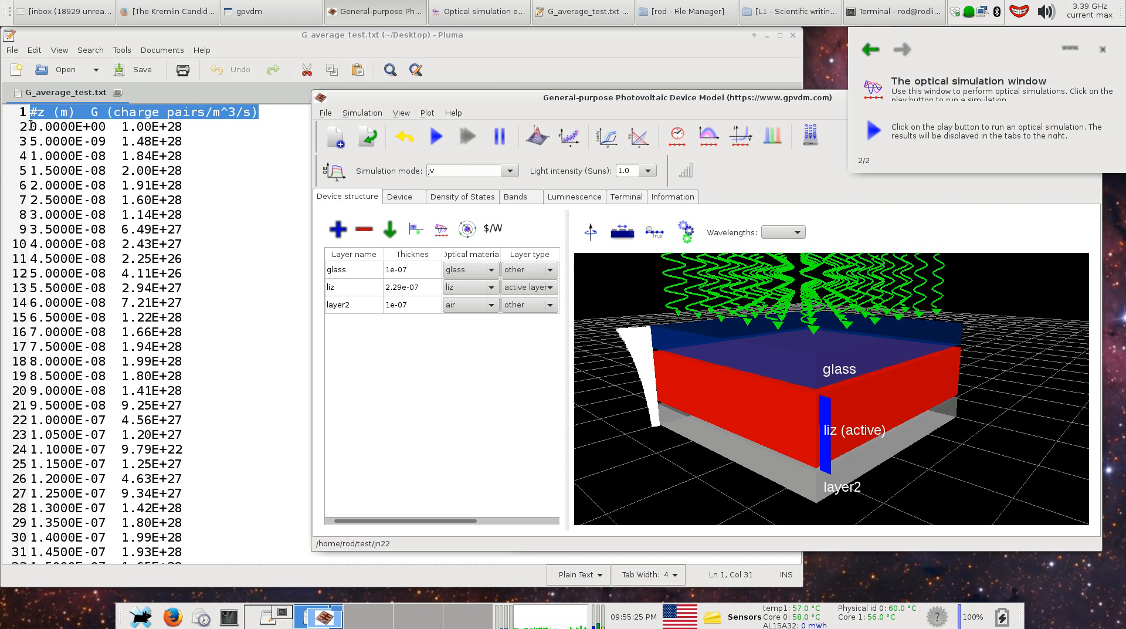
mouse_move(816, 365)
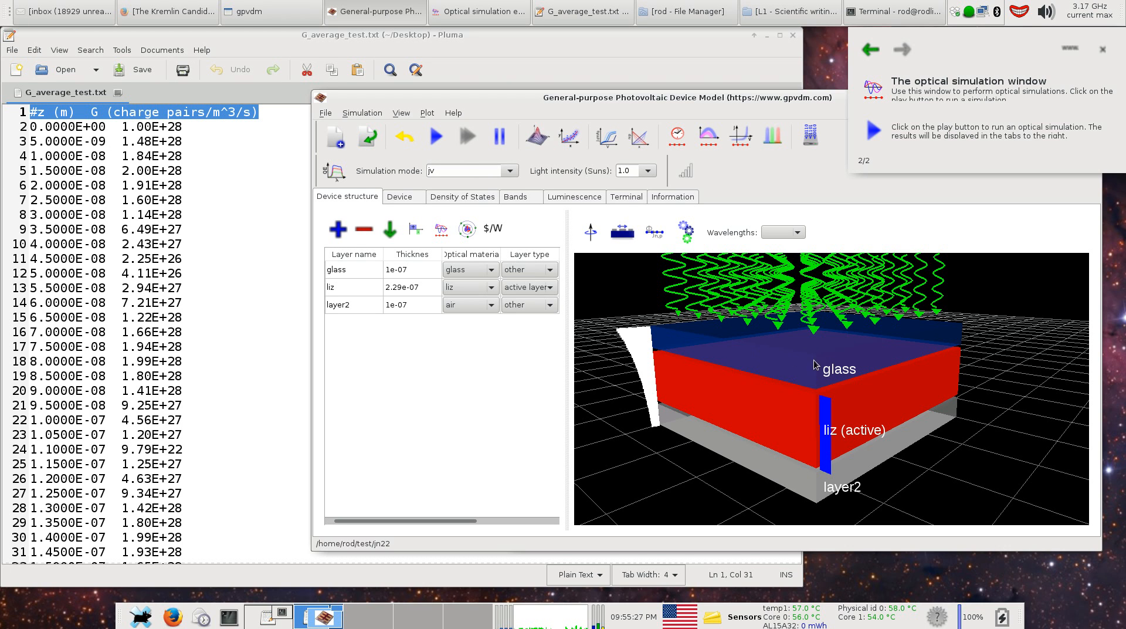
mouse_move(936, 321)
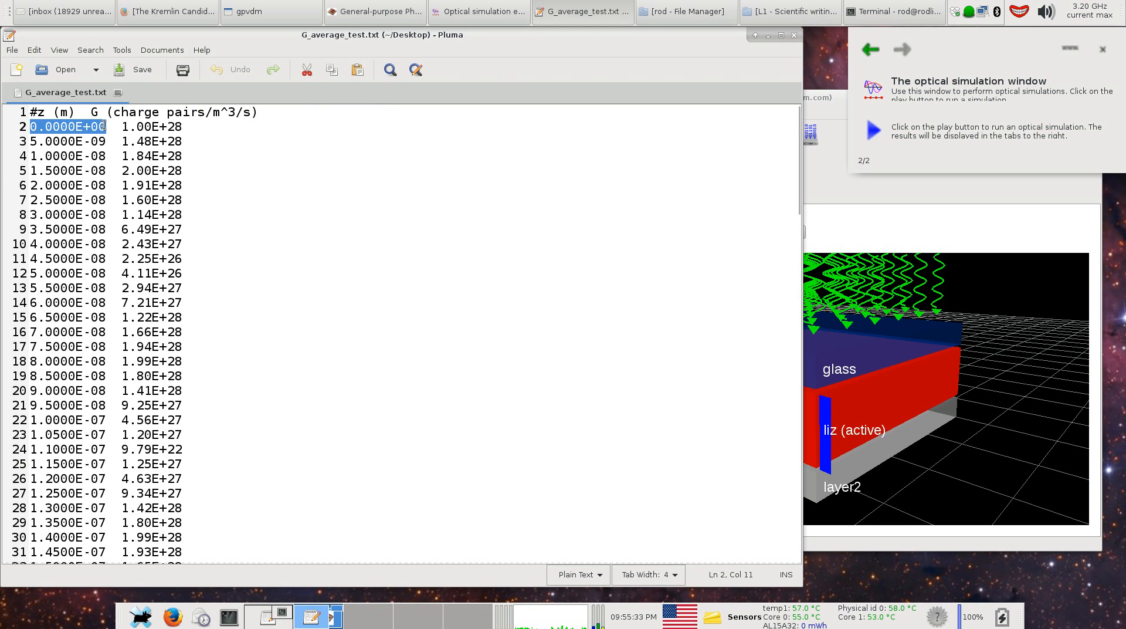
Scroll through G_average_test.txt's depth and generation-rate values past 6E-07 m.
scroll("down", 3)
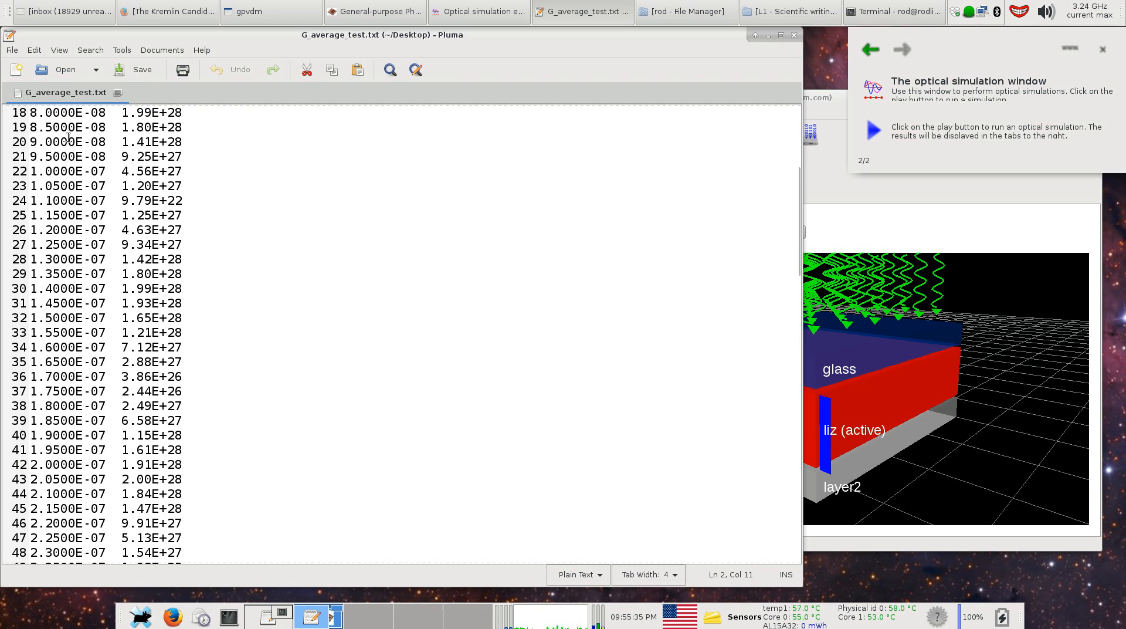
scroll("down", 3)
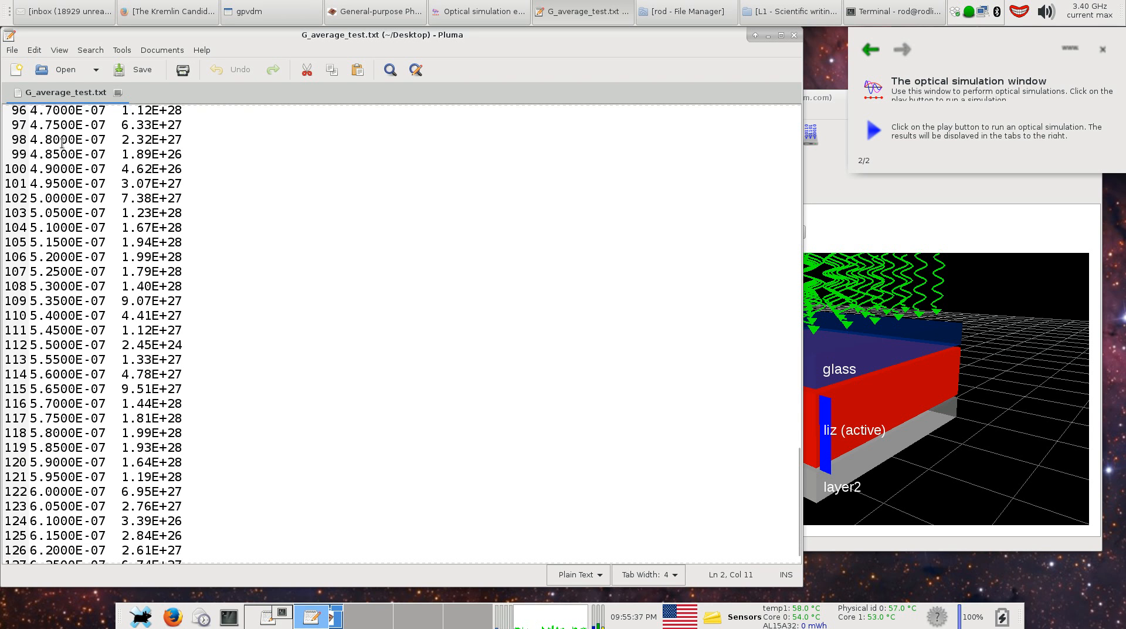
scroll("down", 3)
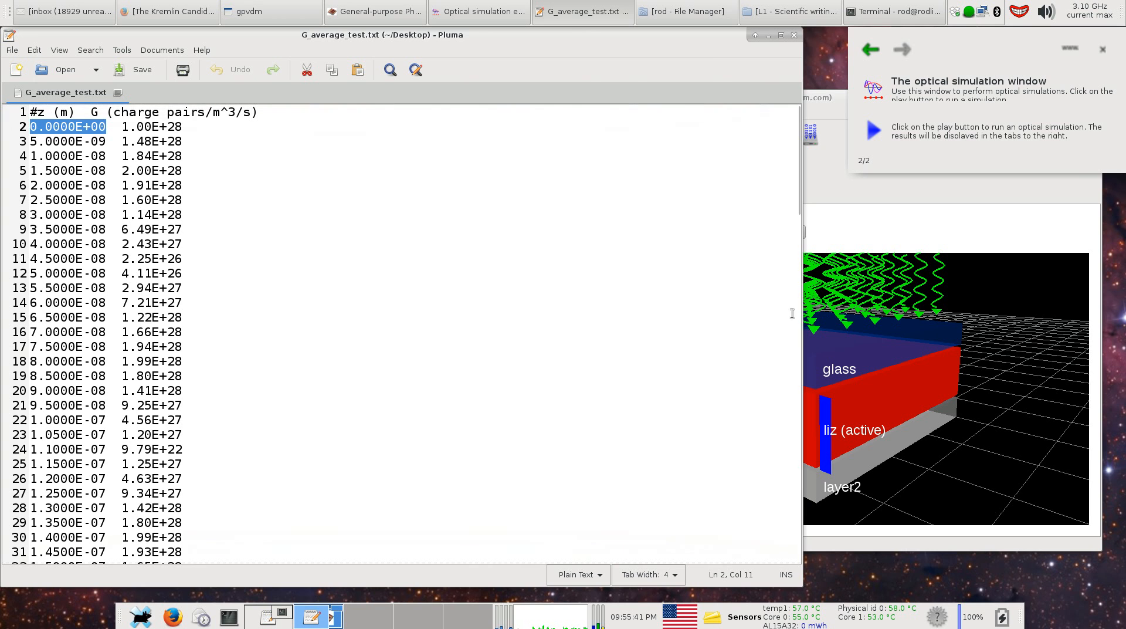
left_click(374, 11)
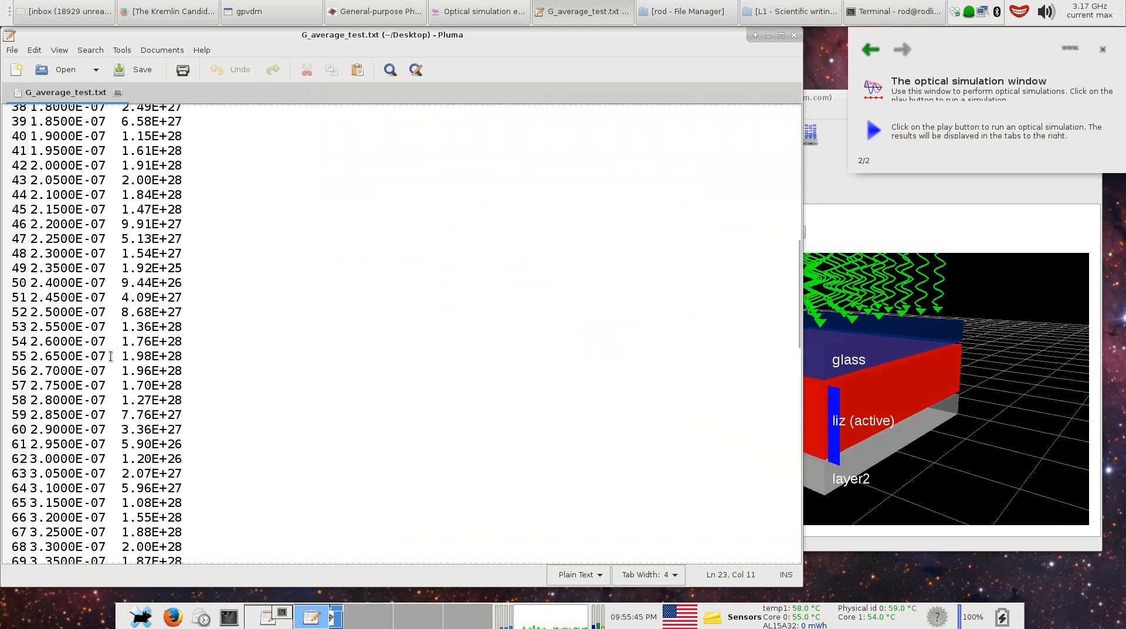
scroll("down", 3)
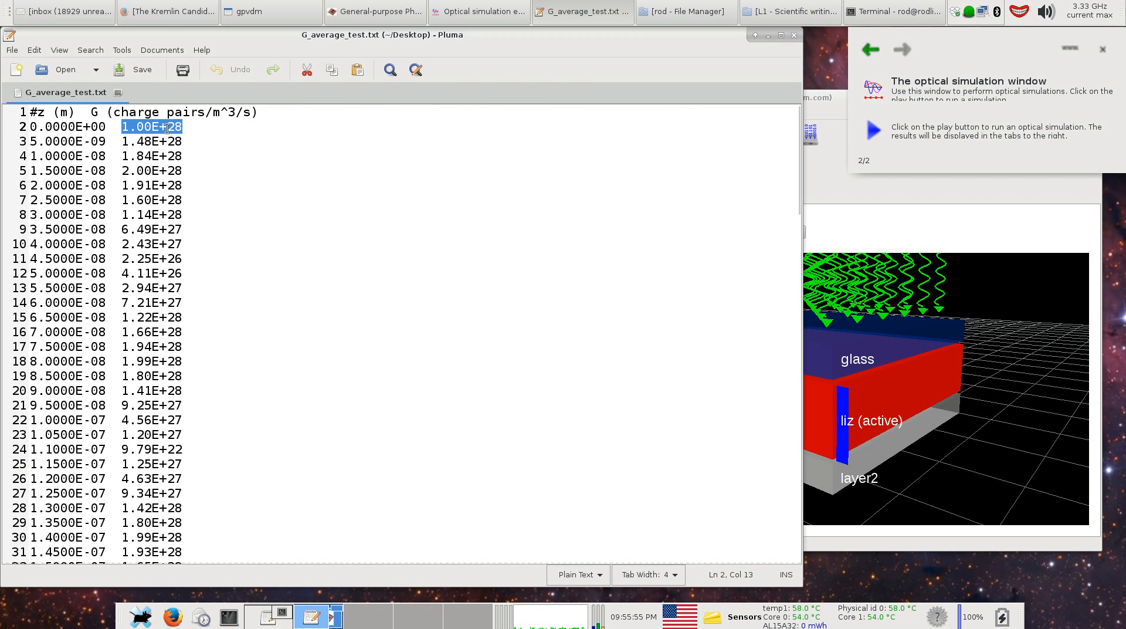
mouse_move(221, 126)
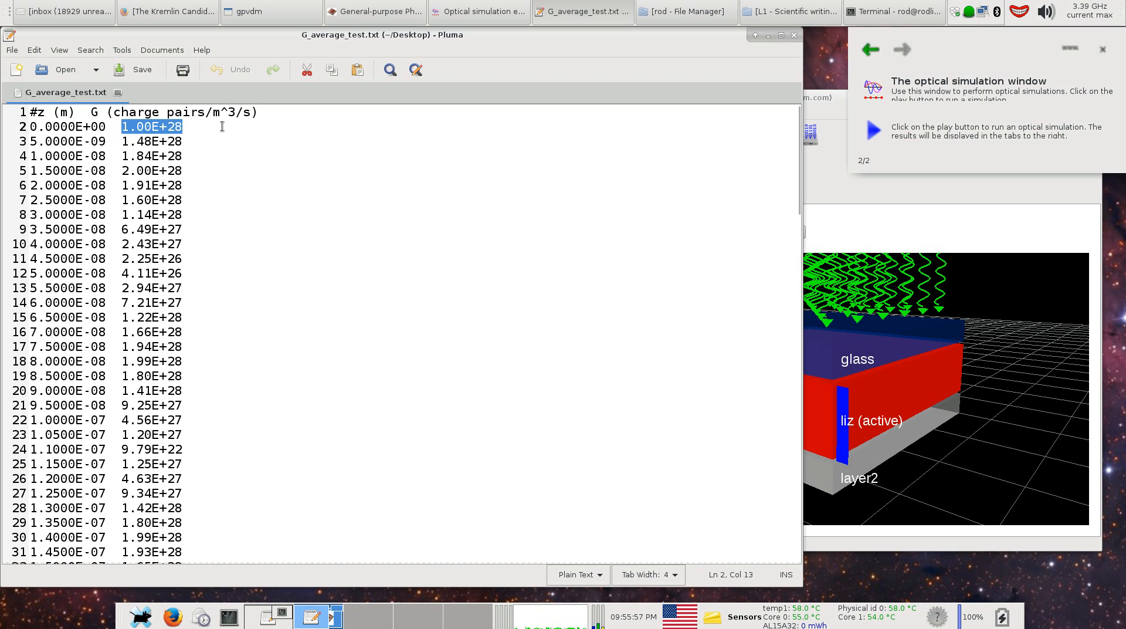
mouse_move(190, 271)
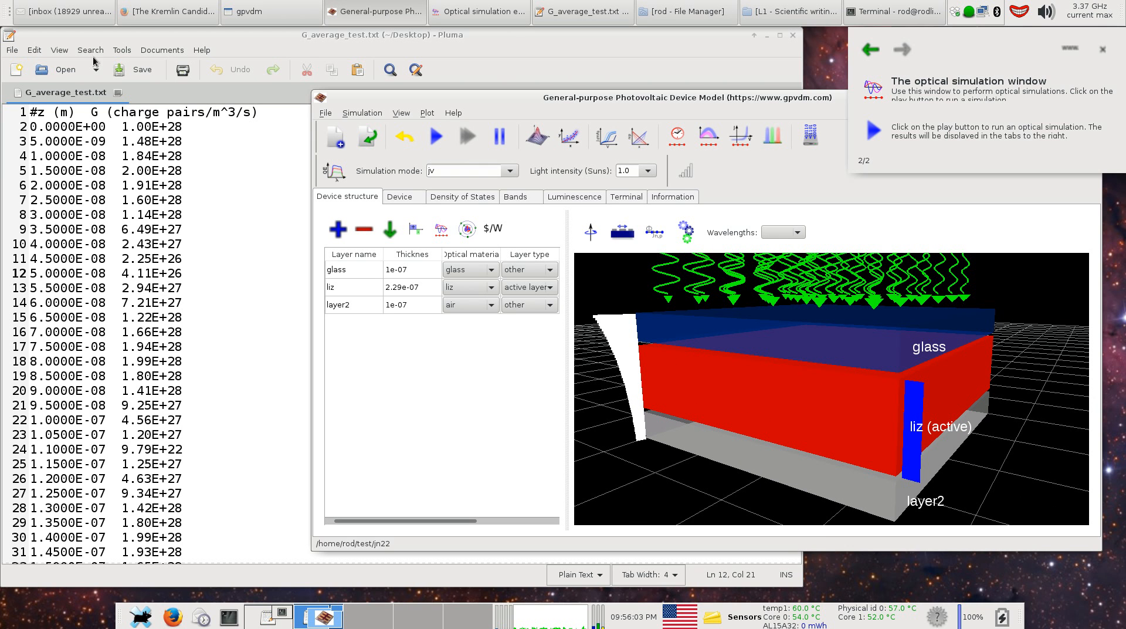
mouse_move(723, 352)
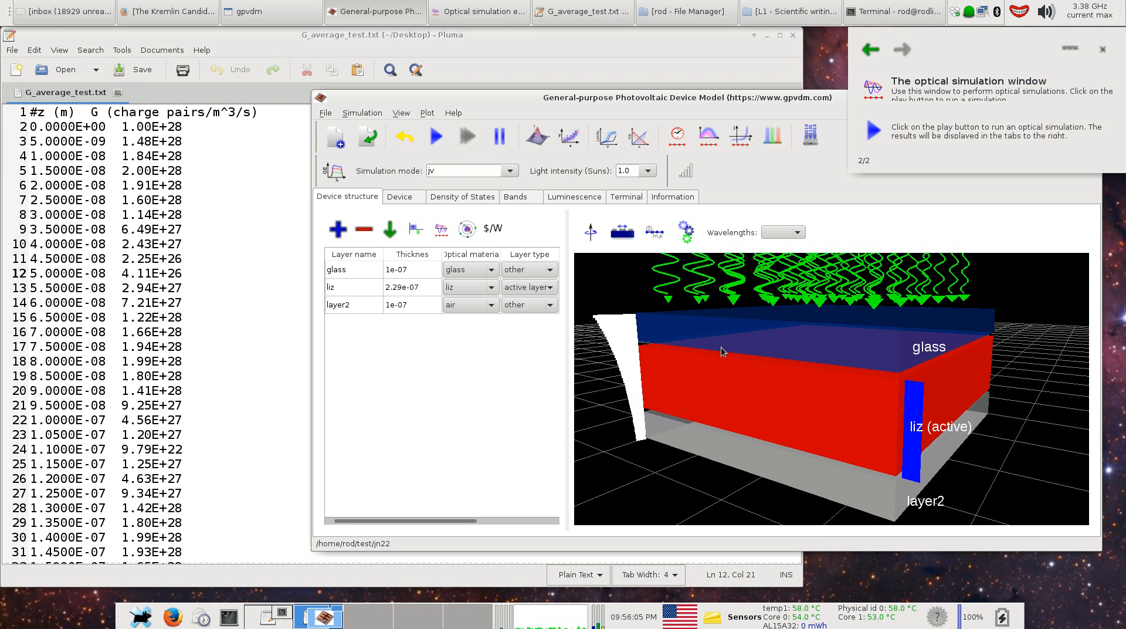
mouse_move(701, 446)
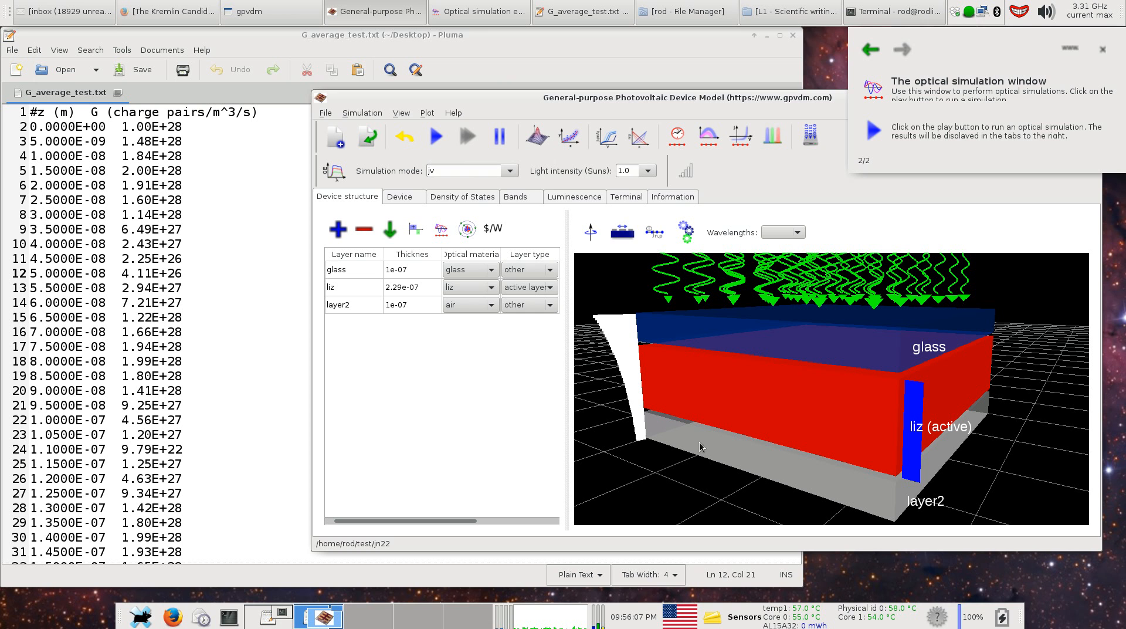
mouse_move(305, 409)
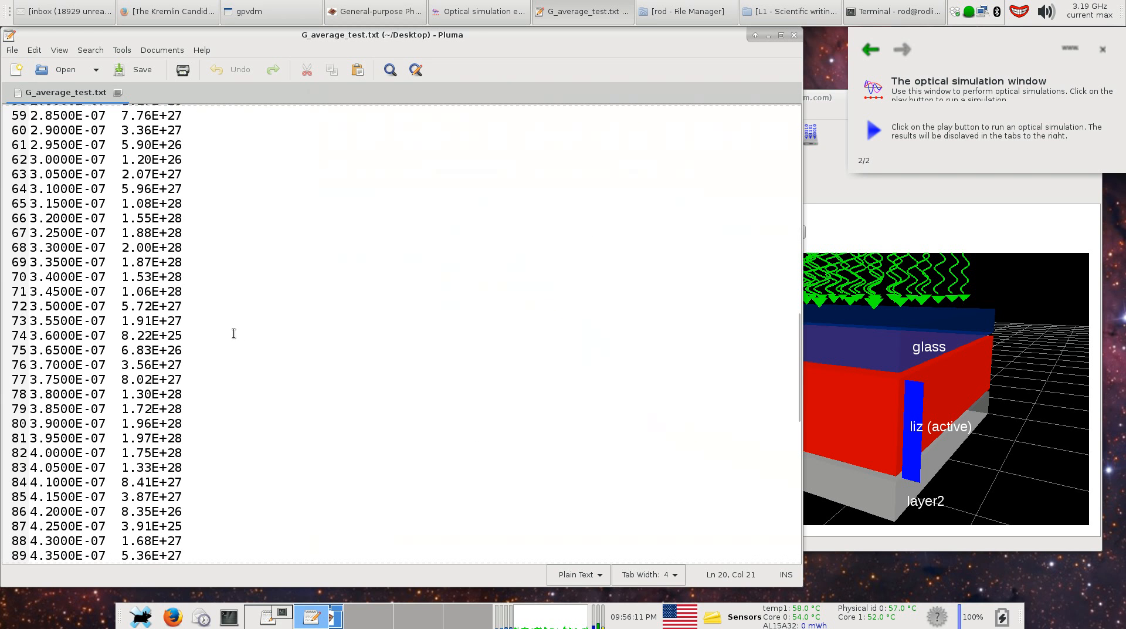
scroll("down", 3)
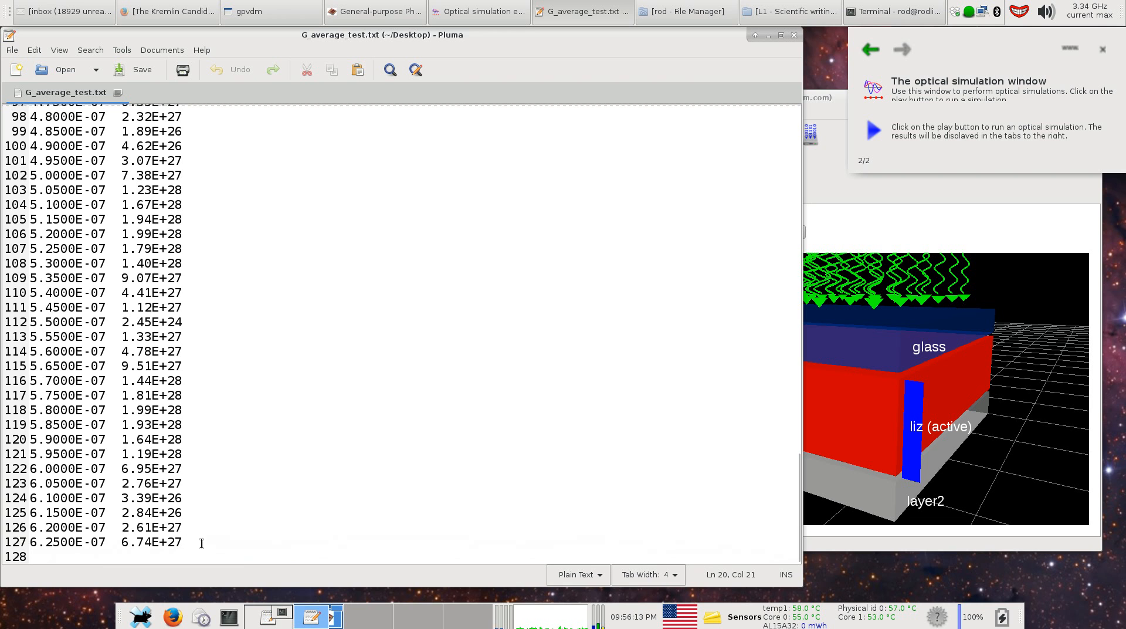
triple_click(86, 542)
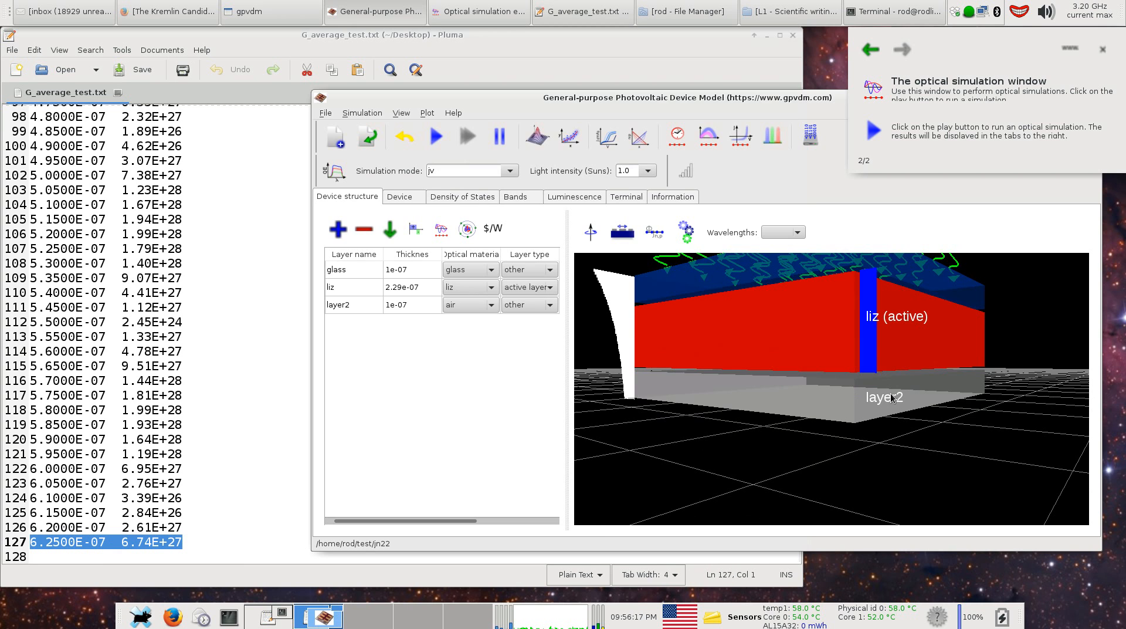
mouse_move(731, 492)
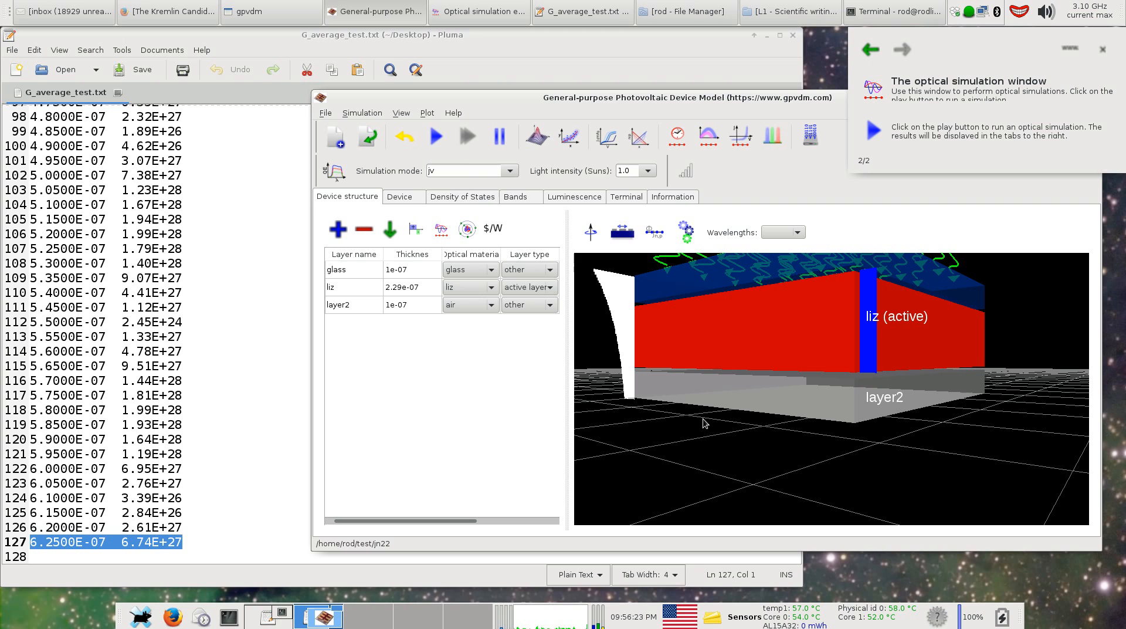
mouse_move(725, 394)
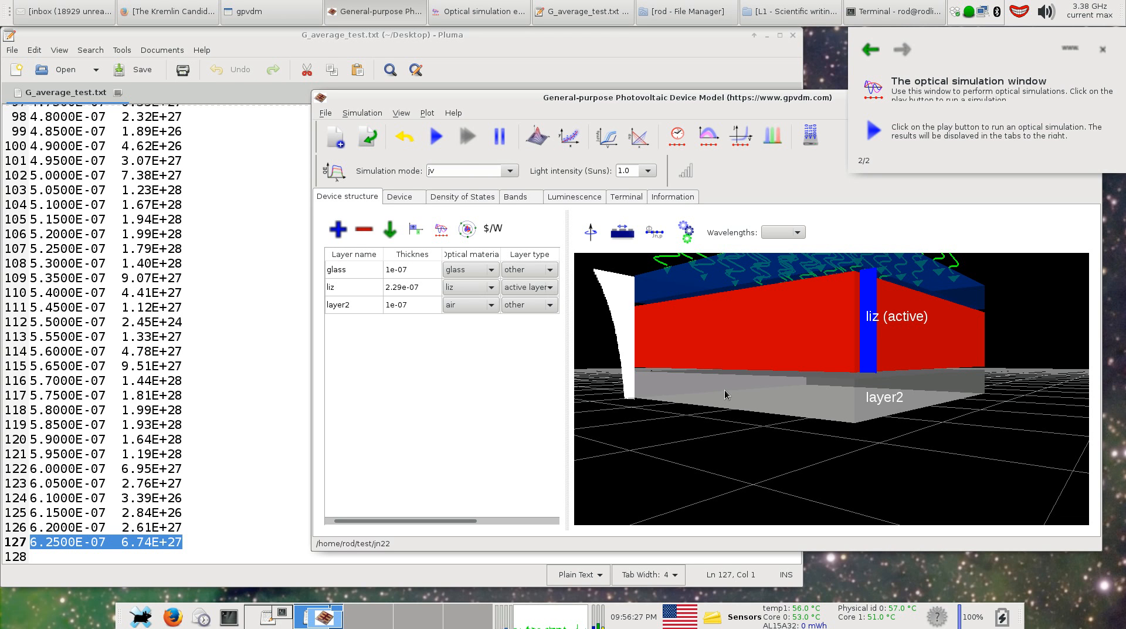
mouse_move(737, 345)
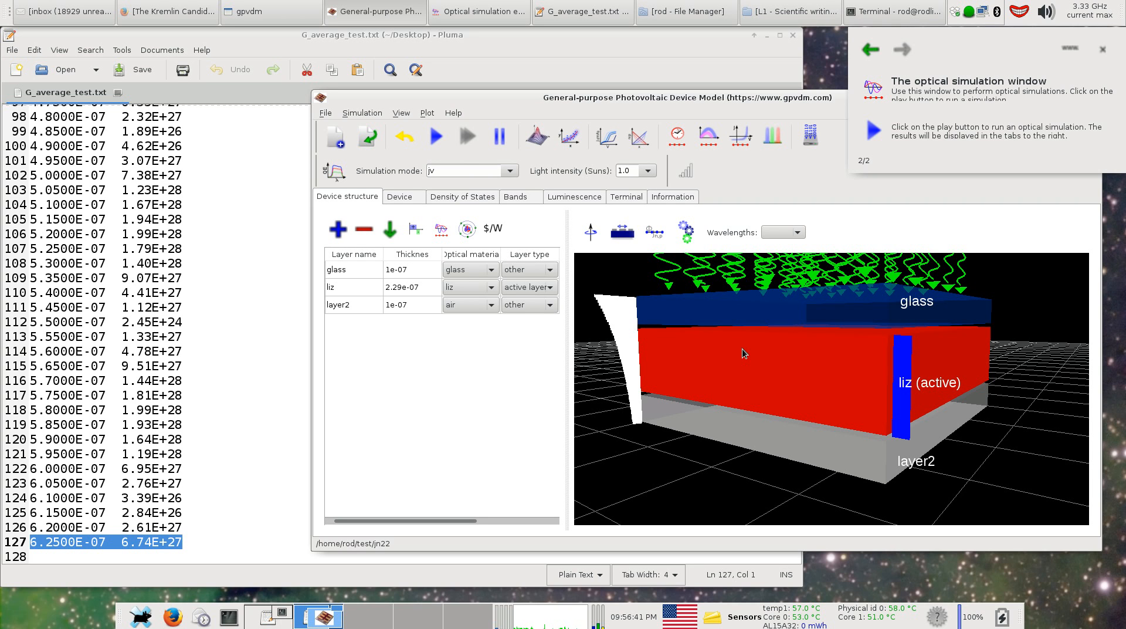
mouse_move(753, 353)
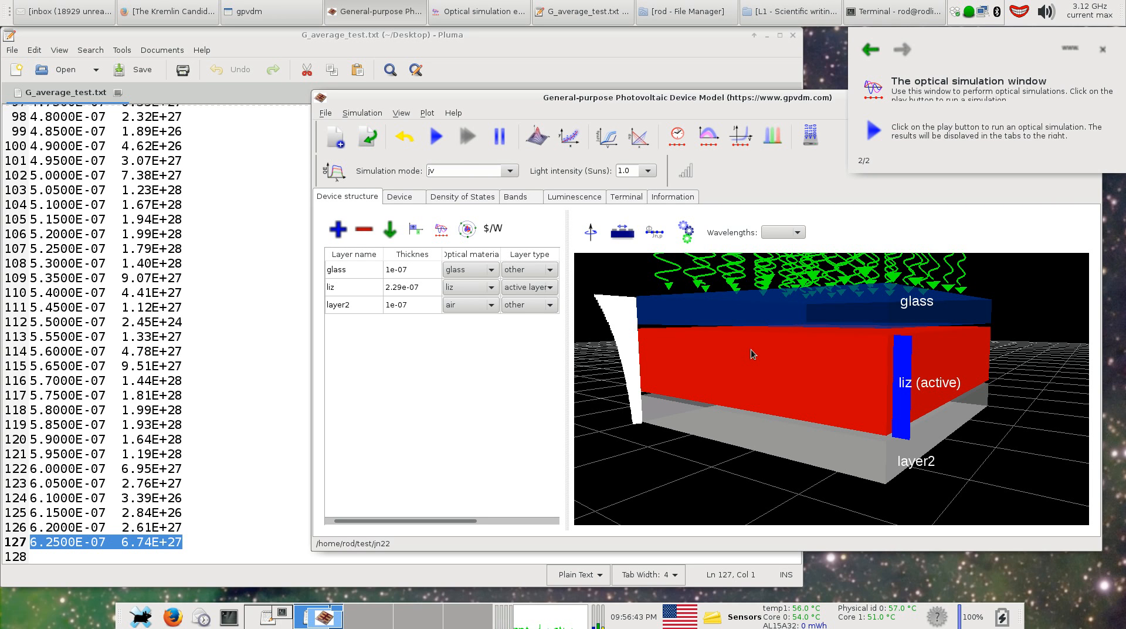